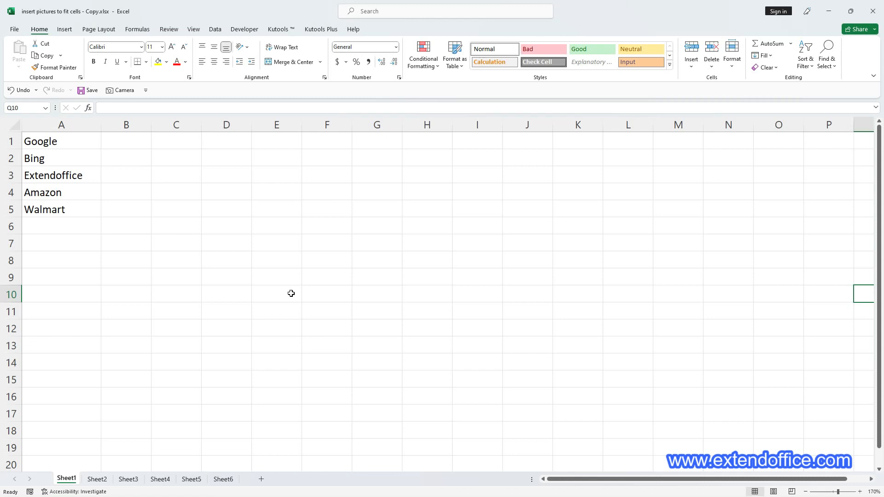
mouse_move(119, 142)
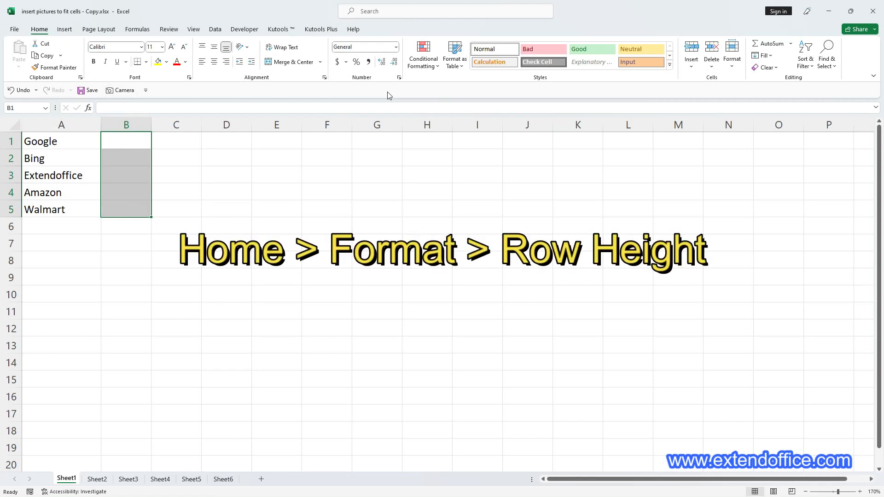
Set the height of rows 1 to 5 to 20 through Home > Format
click(732, 51)
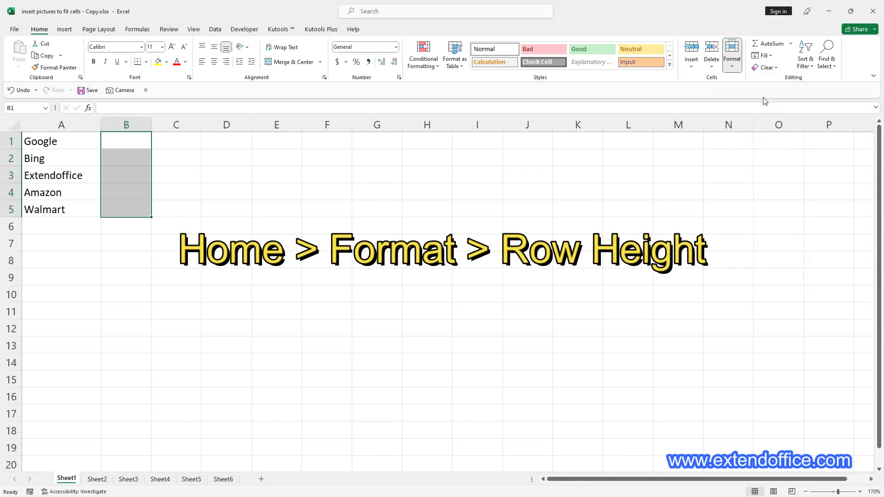
click(731, 50)
text(20)
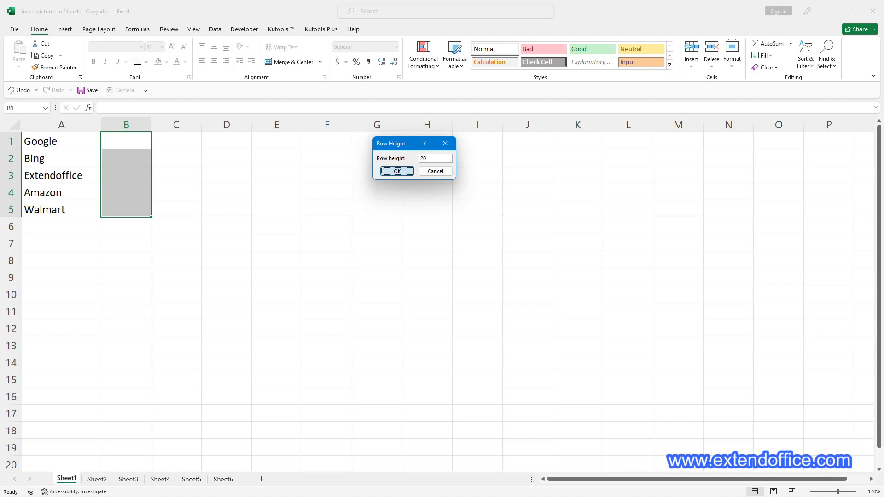
click(396, 171)
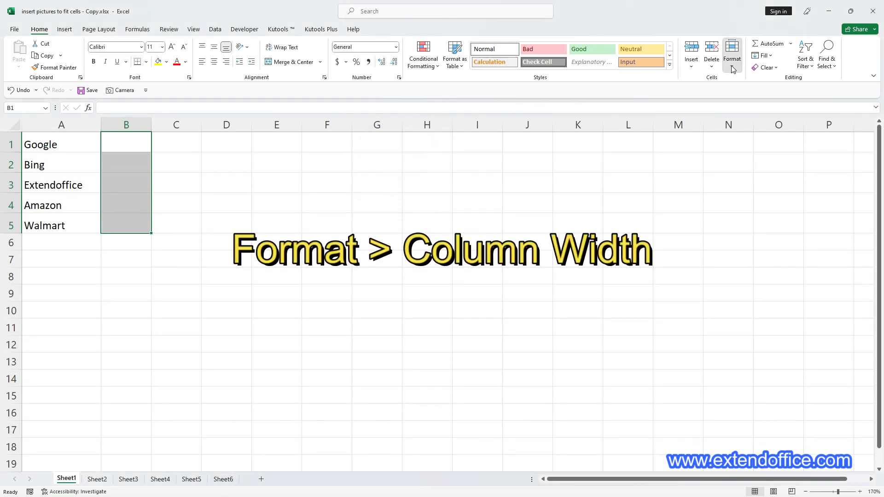
Widen column B to a column width of 30
click(731, 51)
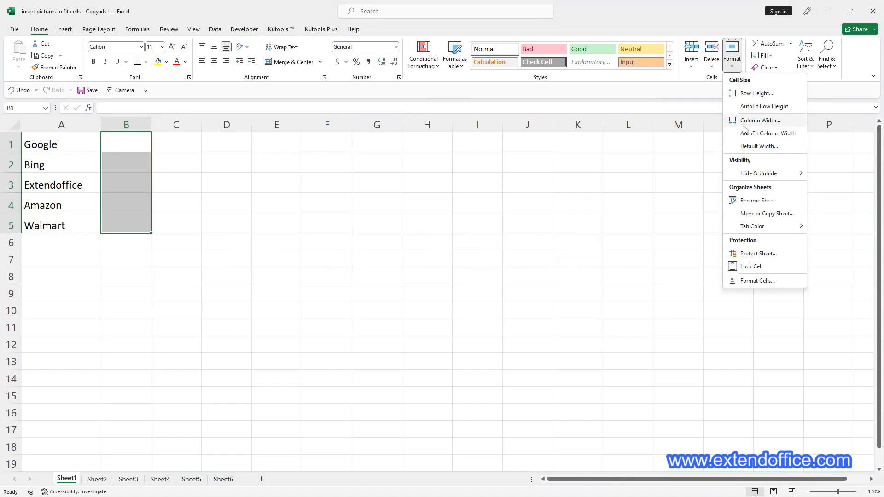
click(761, 121)
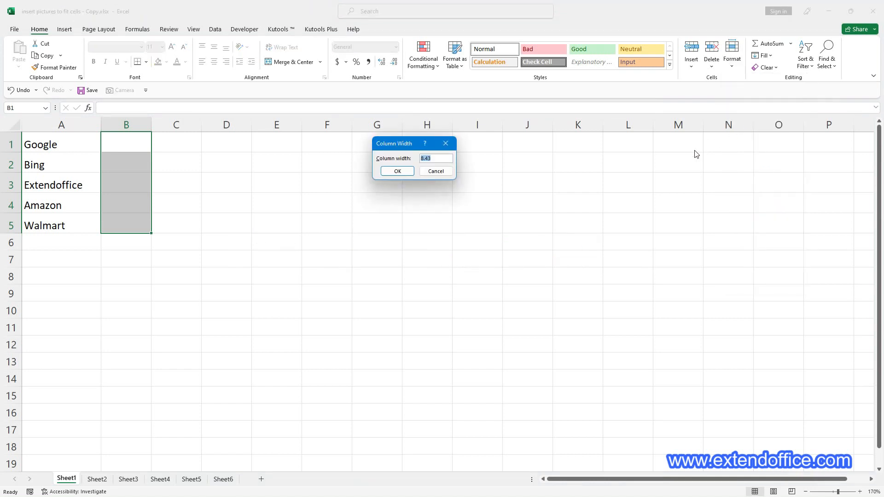
text(30)
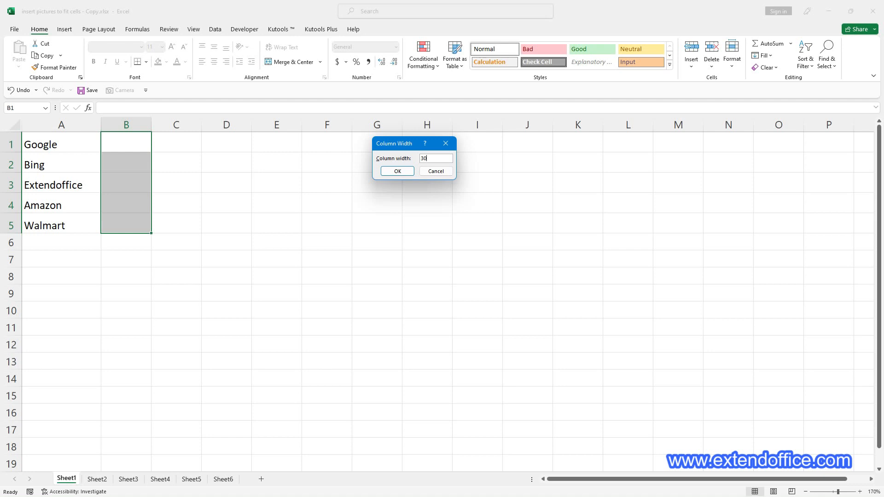
click(397, 171)
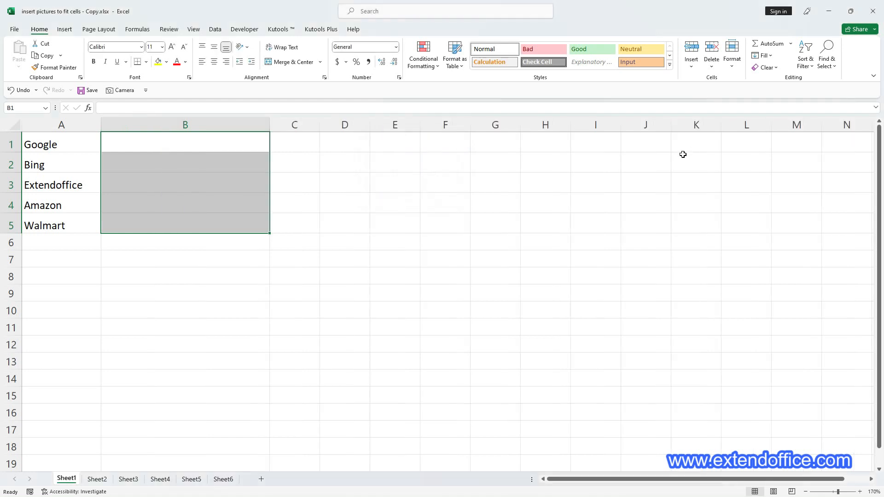
mouse_move(125, 135)
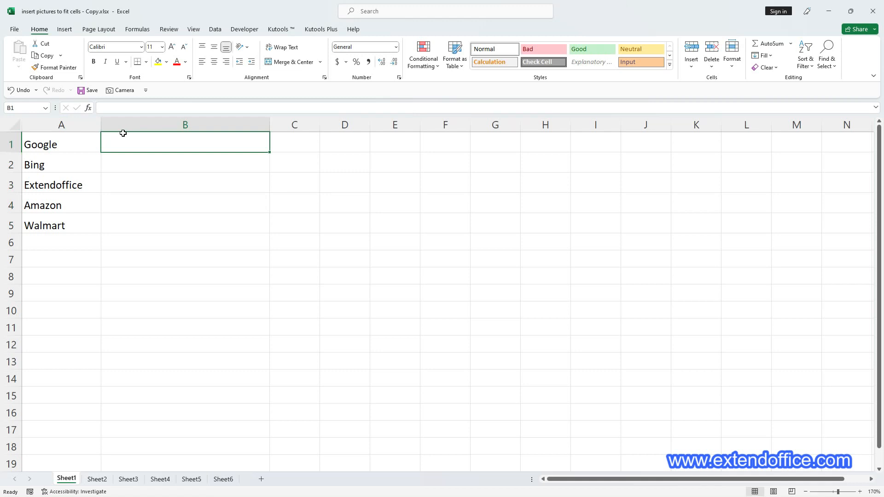
Insert google.png from this device at cell B1, then deselect the picture
click(65, 29)
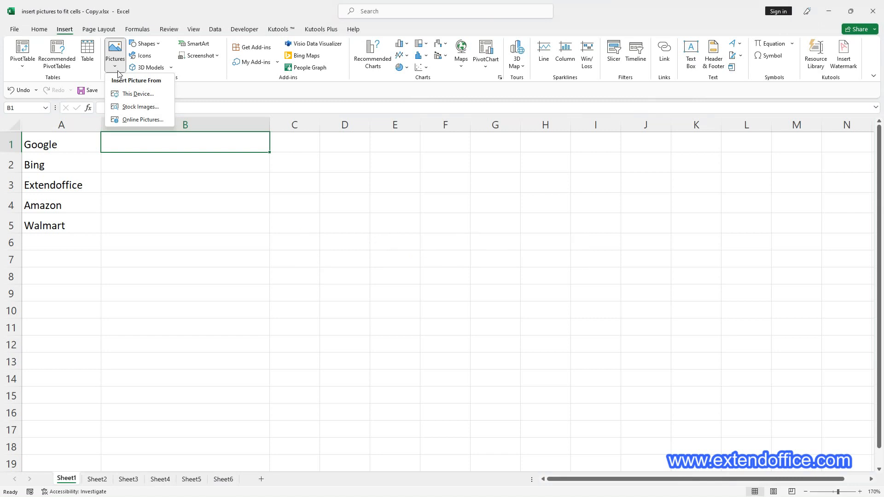
mouse_move(129, 94)
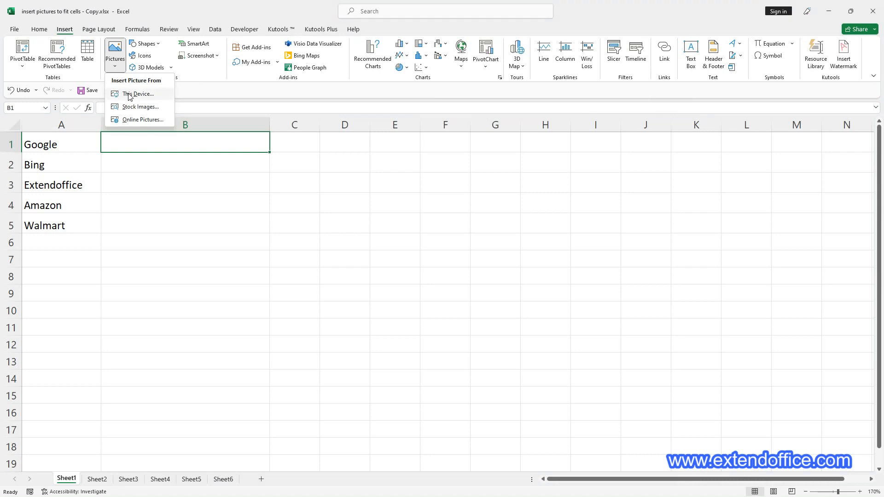
click(138, 93)
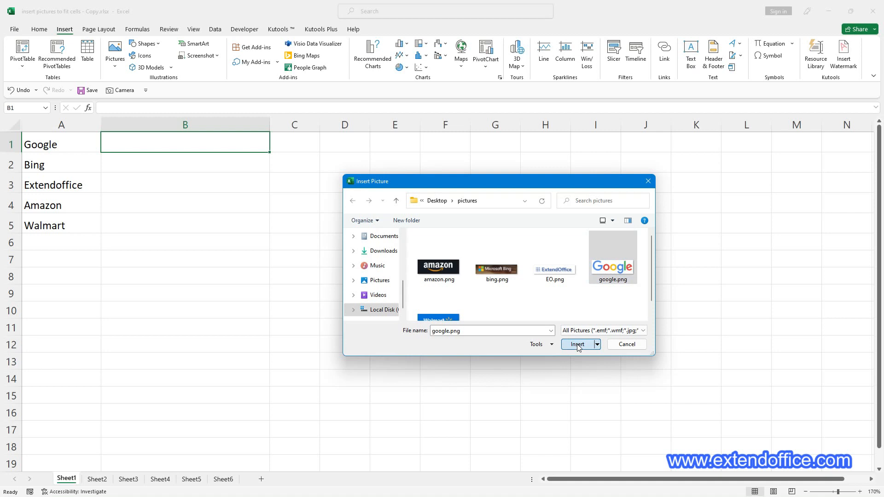
click(578, 344)
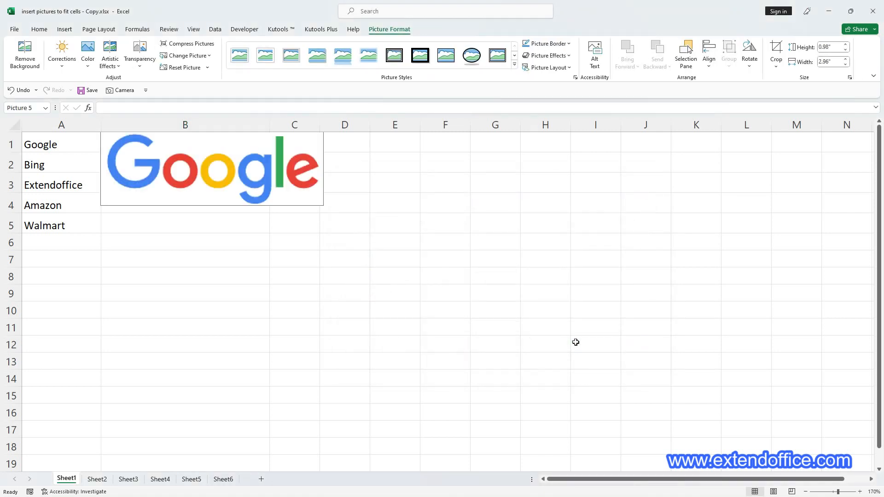
mouse_move(208, 163)
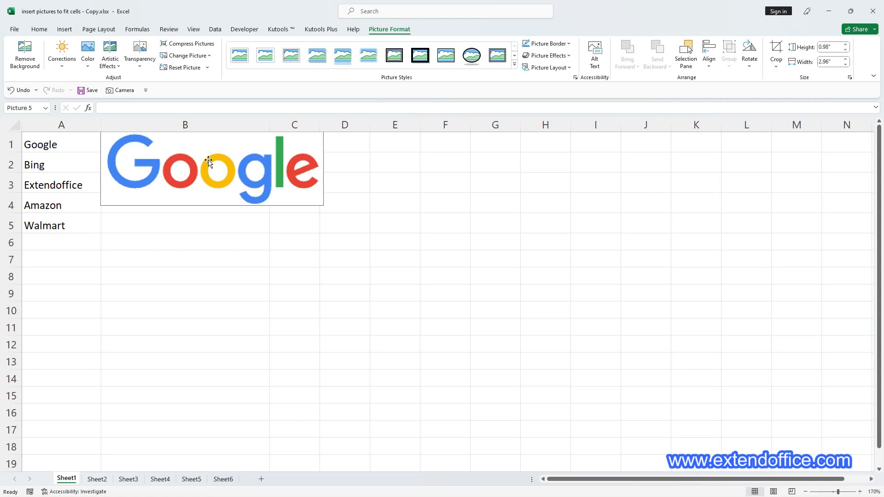
mouse_move(88, 171)
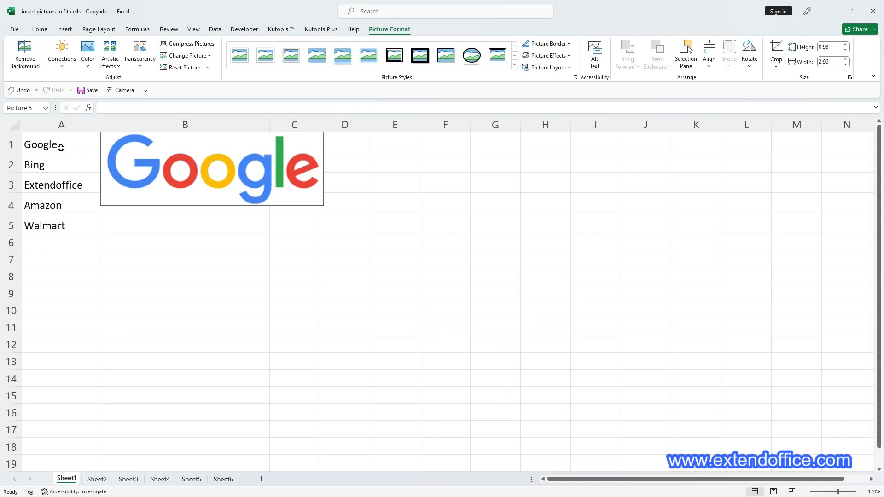
click(51, 165)
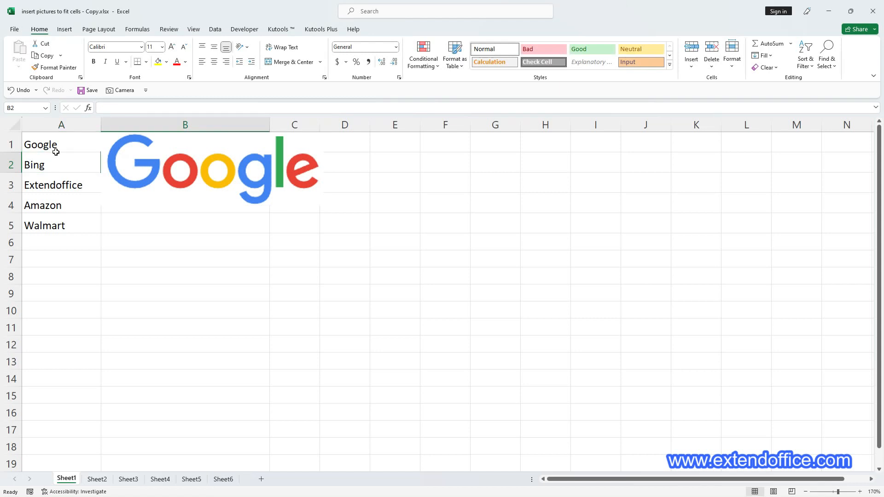
mouse_move(65, 28)
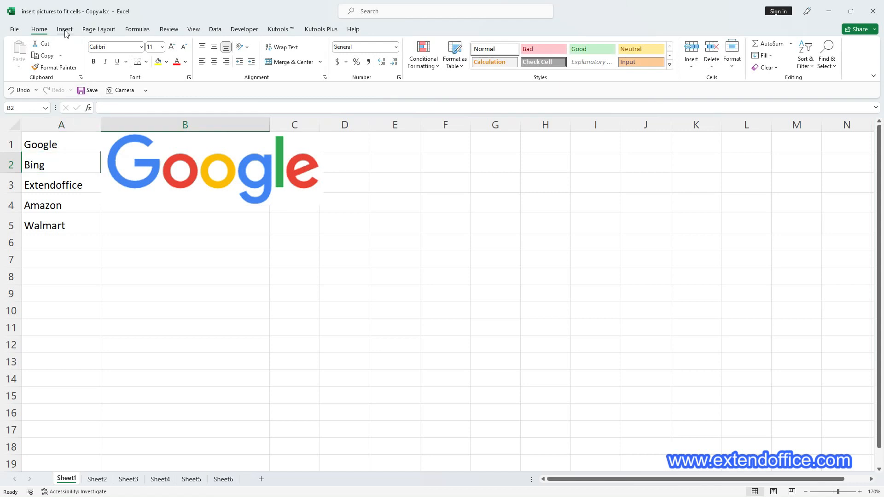
Insert the ExtendOffice logo picture from this computer for cell B3
click(115, 51)
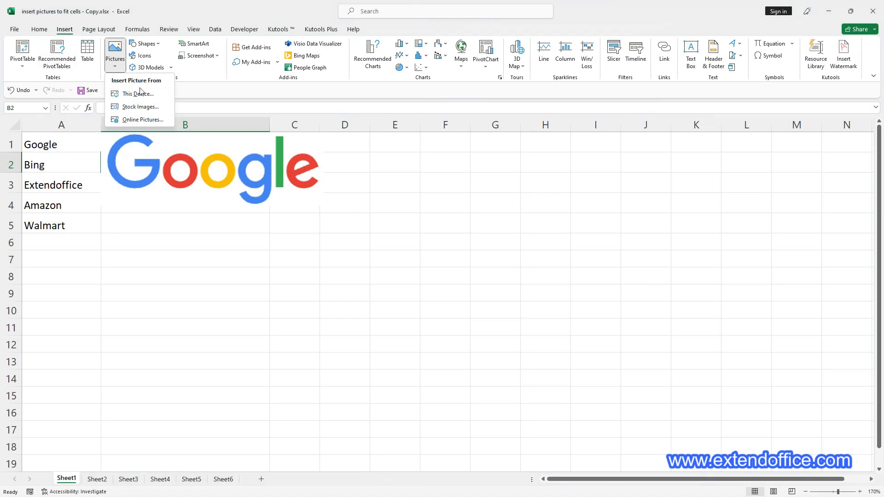
click(138, 93)
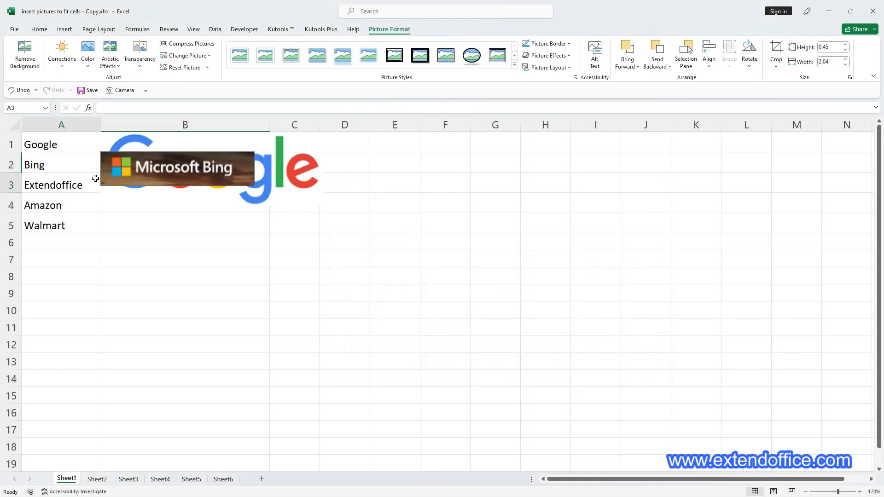
click(185, 184)
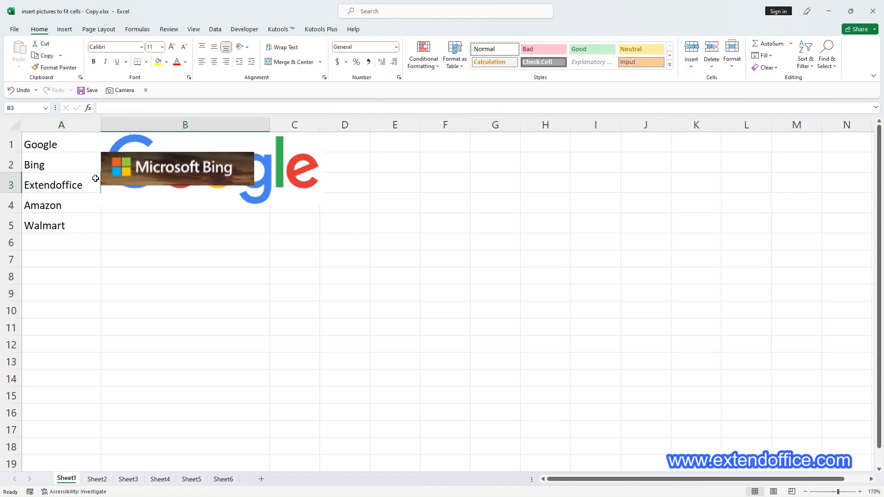
click(63, 29)
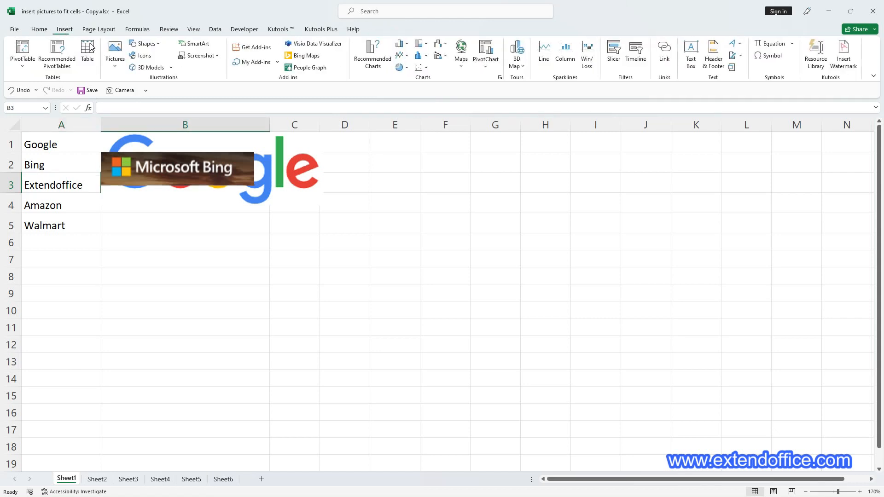
click(114, 50)
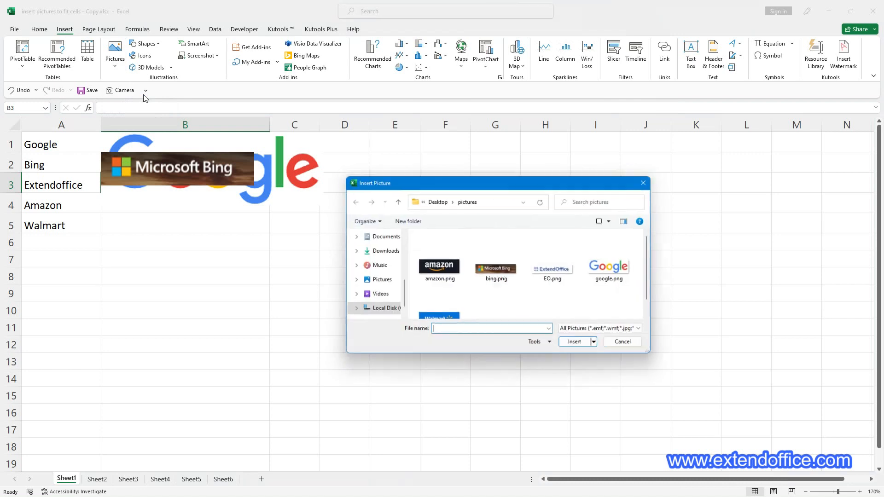
click(551, 268)
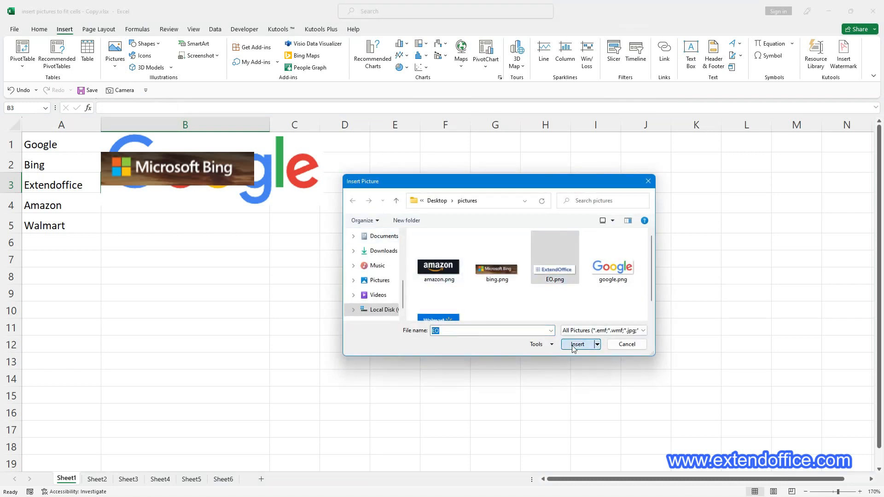
click(578, 344)
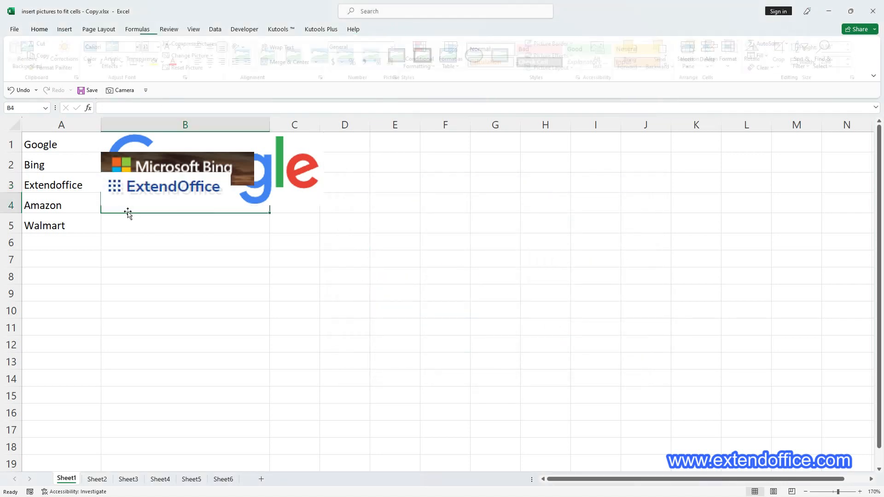
Insert more logo pictures from this computer, ending with walmart.png
click(115, 53)
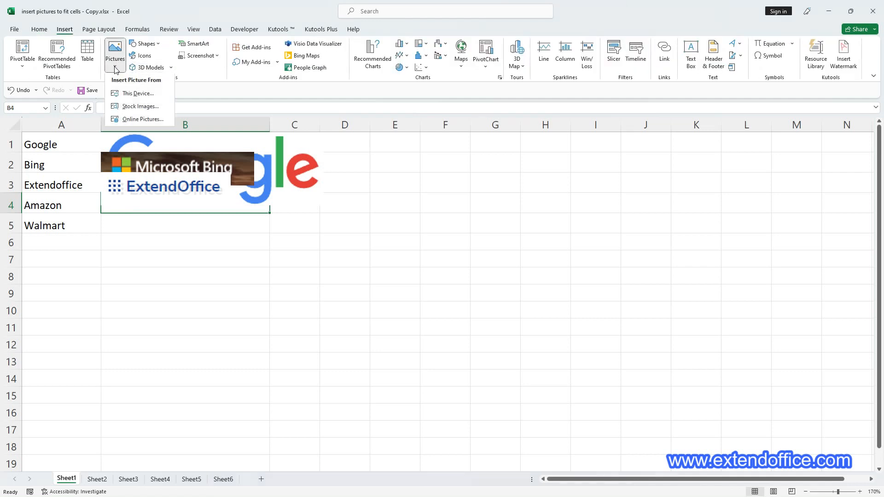
click(137, 93)
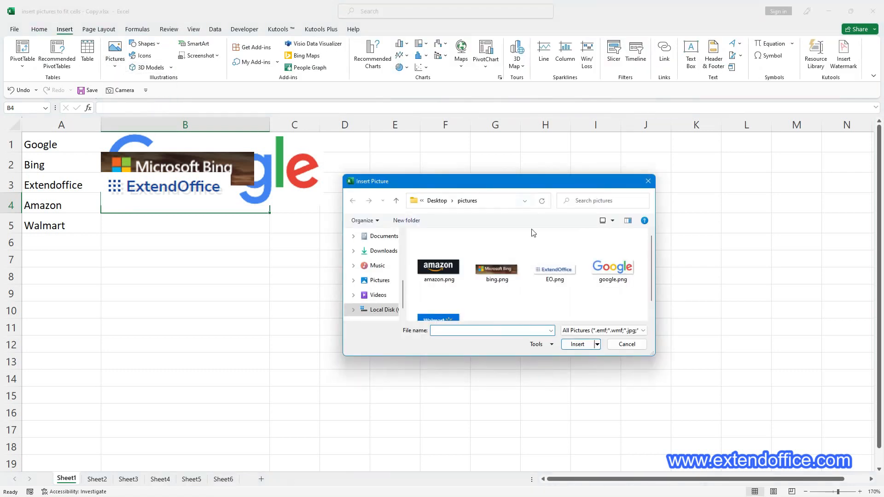
click(576, 344)
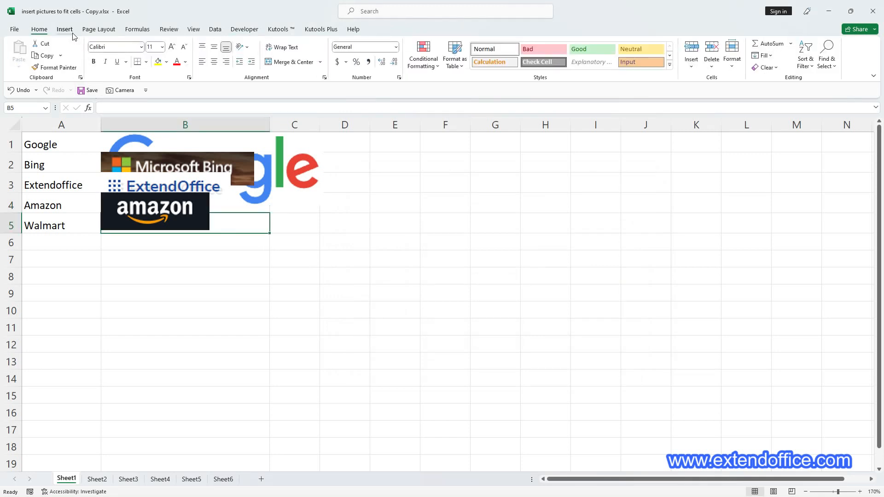
click(115, 51)
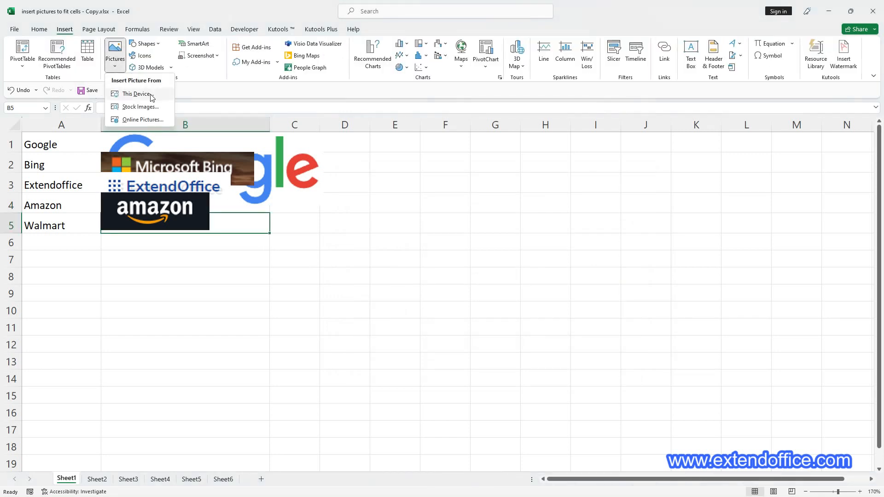
click(136, 94)
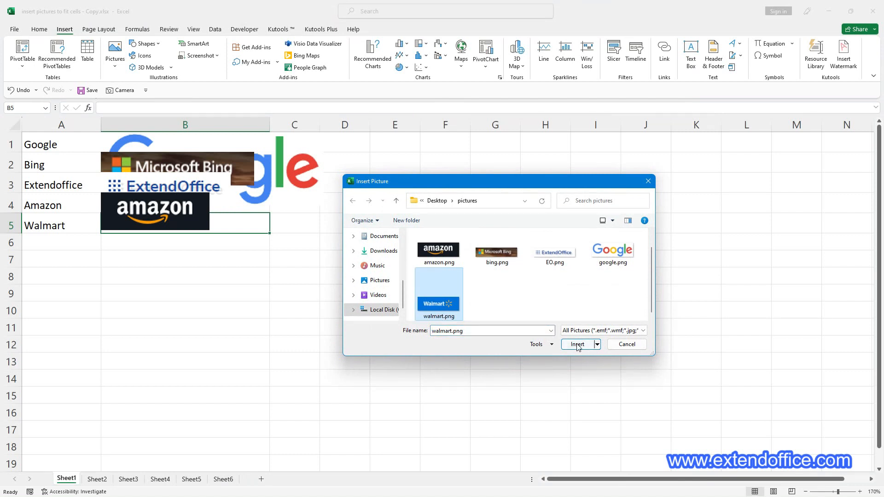
click(577, 345)
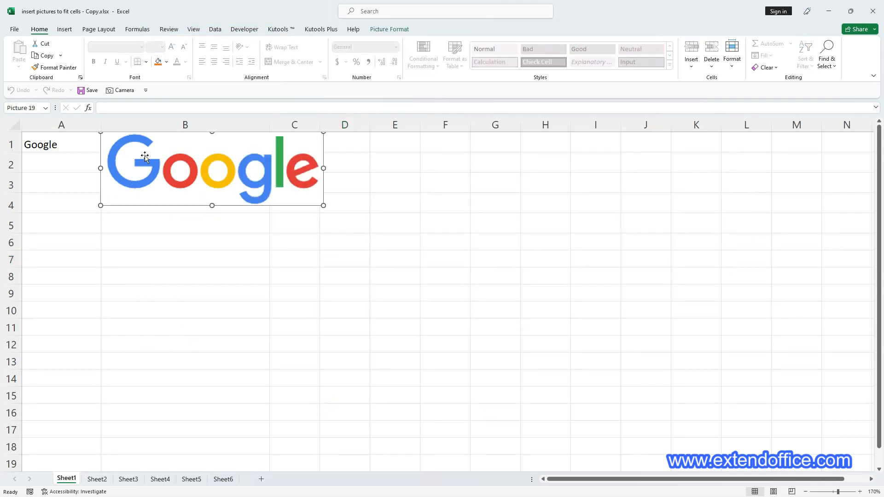
mouse_move(324, 168)
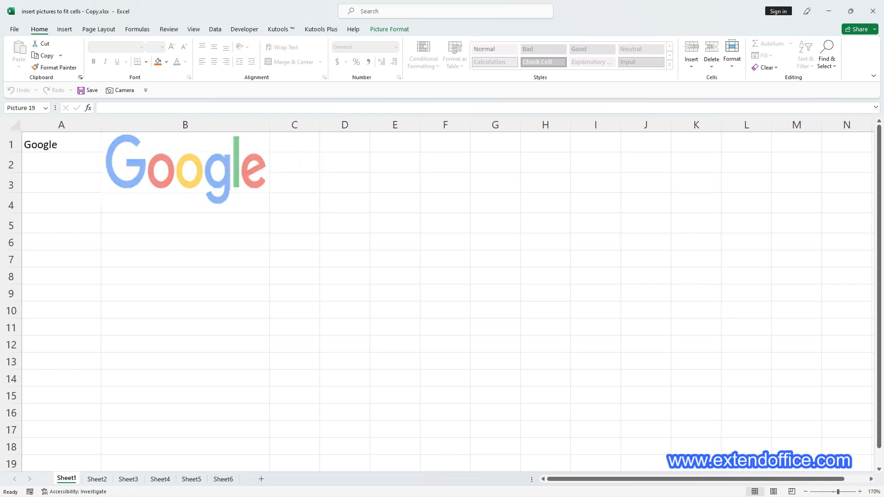
mouse_move(268, 166)
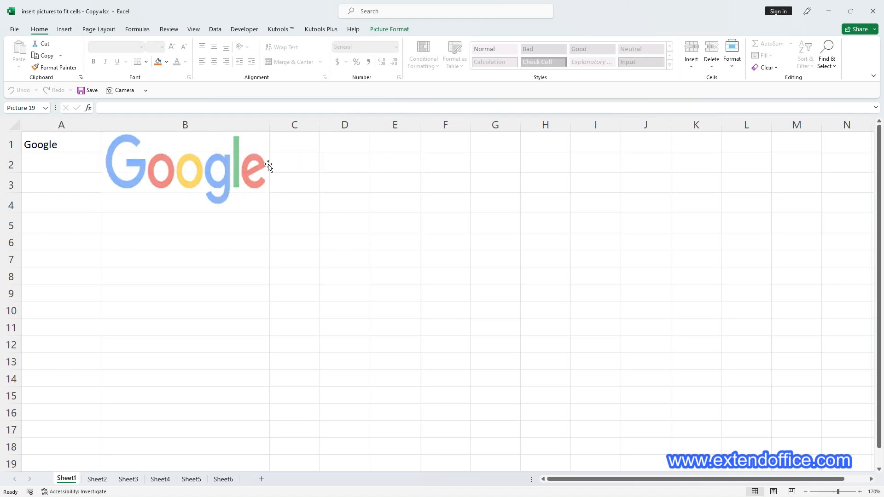
click(186, 168)
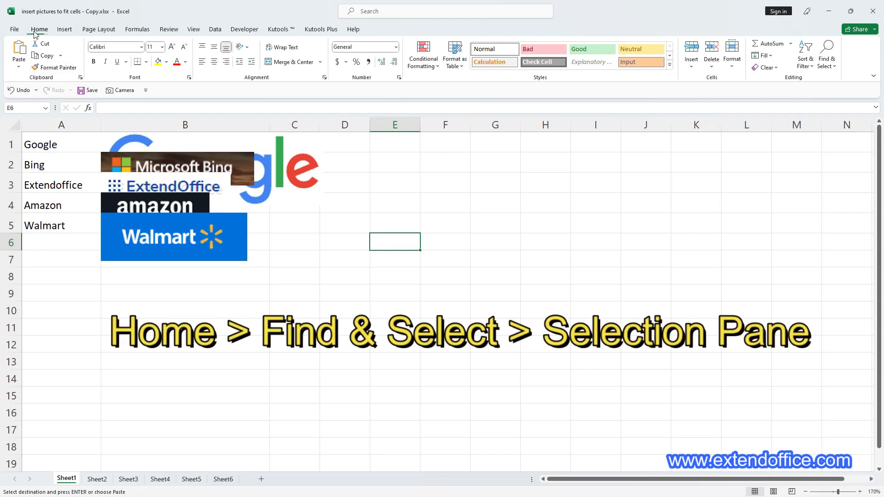
Open the Selection Pane from Find & Select and select all five logo pictures
click(827, 55)
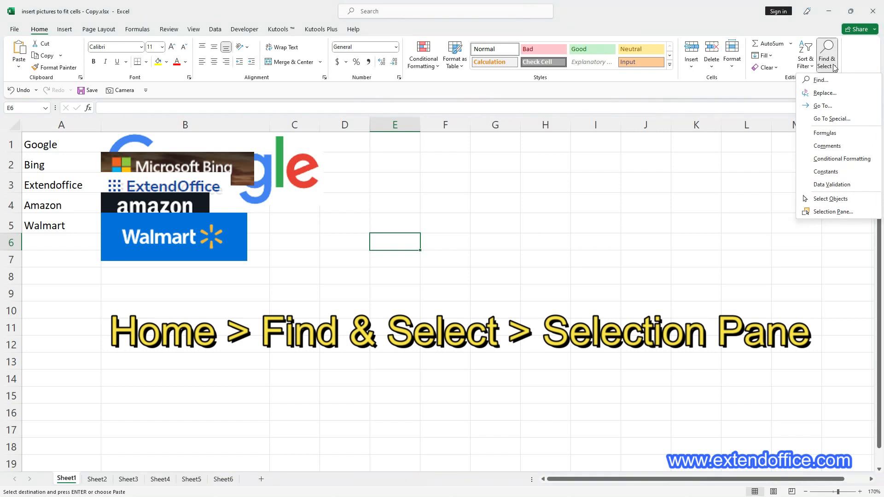
mouse_move(836, 211)
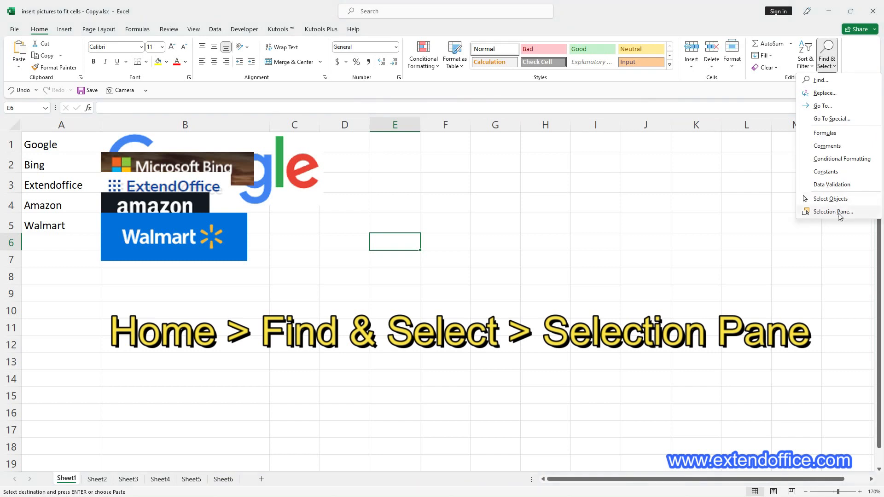
click(832, 212)
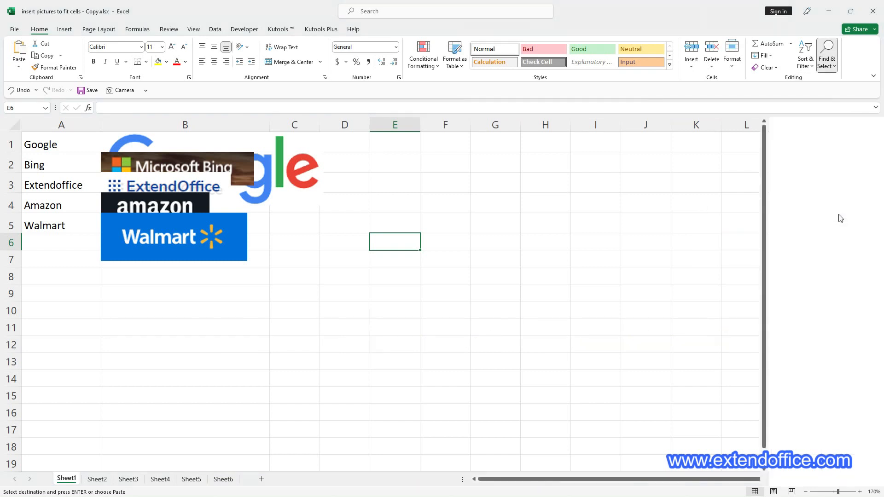
click(826, 56)
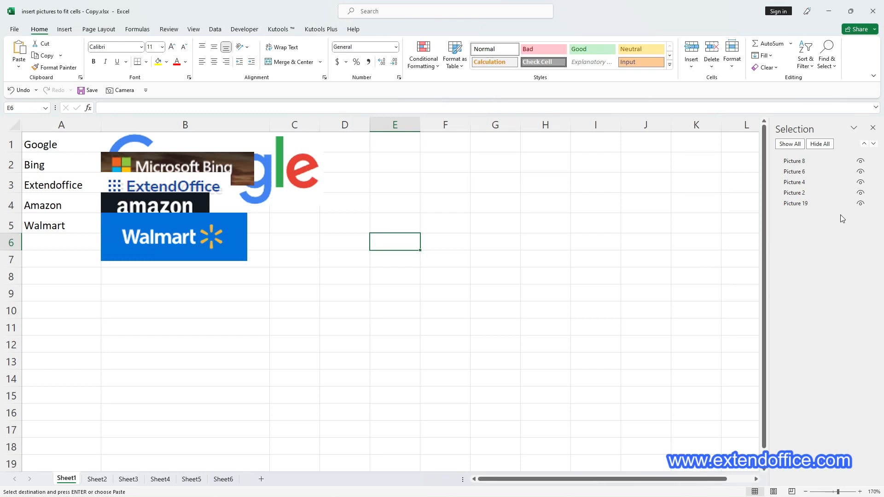
click(796, 203)
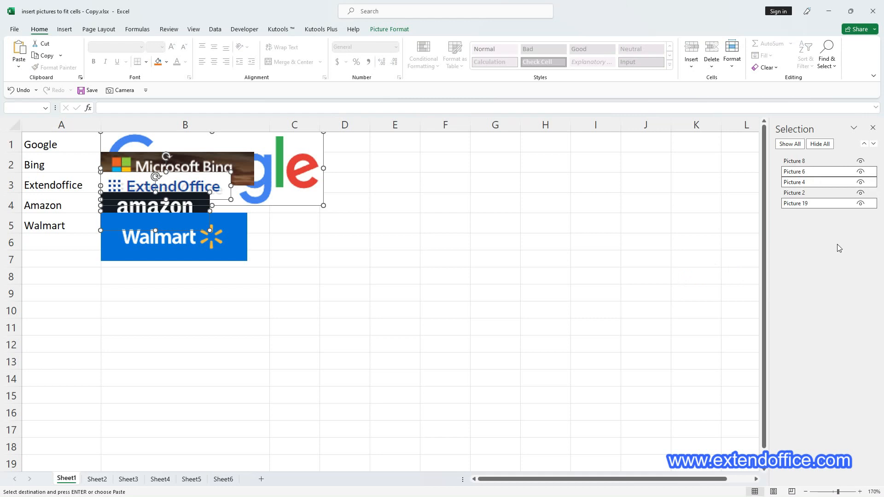
key(ctrl+a)
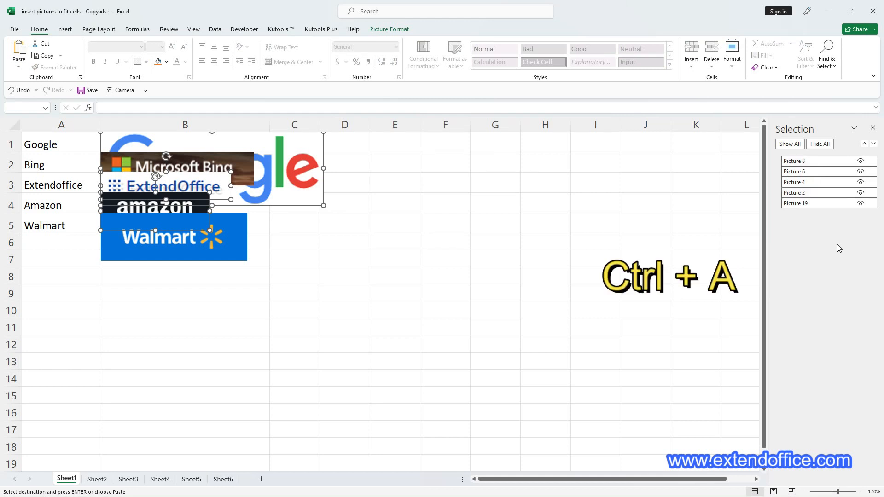
key(ctrl+a)
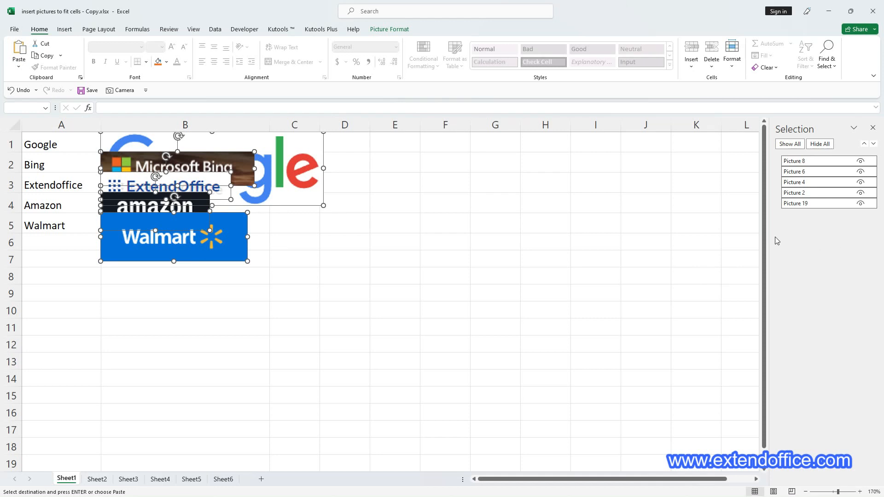
mouse_move(220, 165)
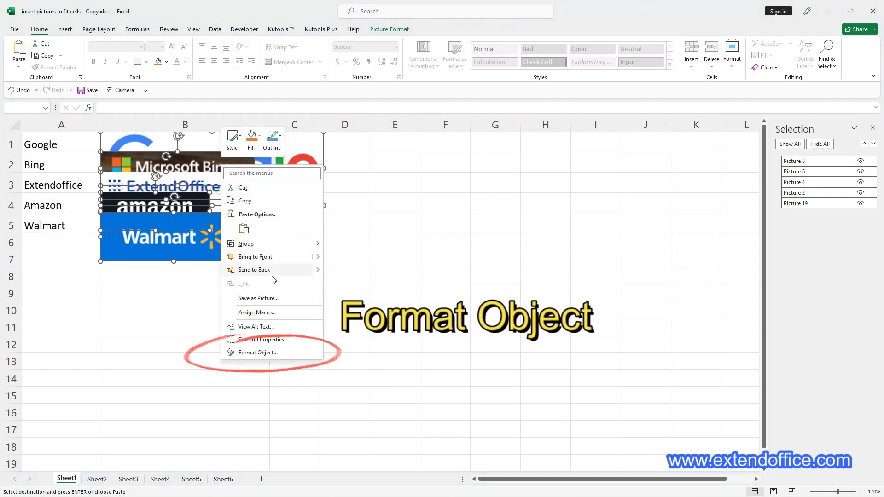
Set the selected logos' height to 0.25 inch in Format Object's Size settings
click(258, 352)
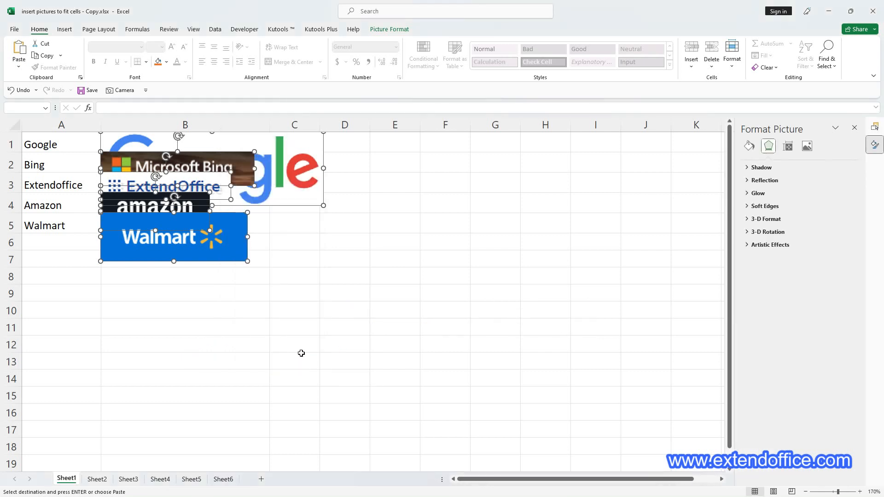
mouse_move(793, 193)
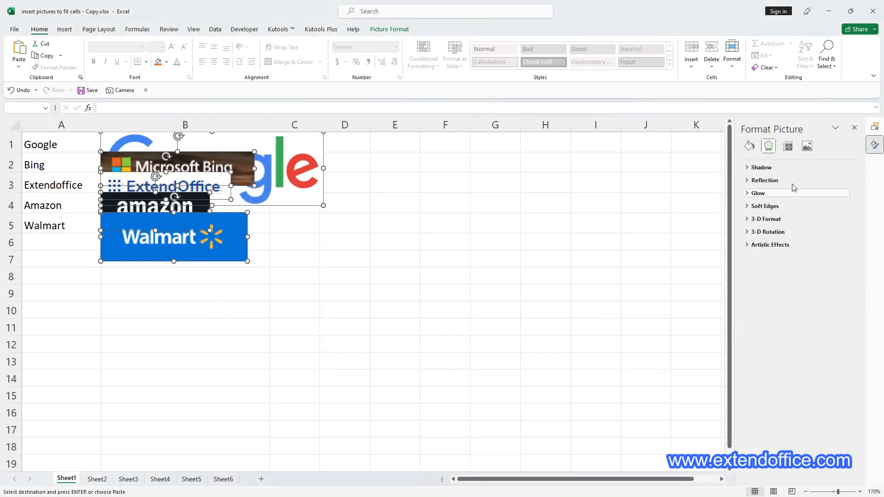
click(788, 146)
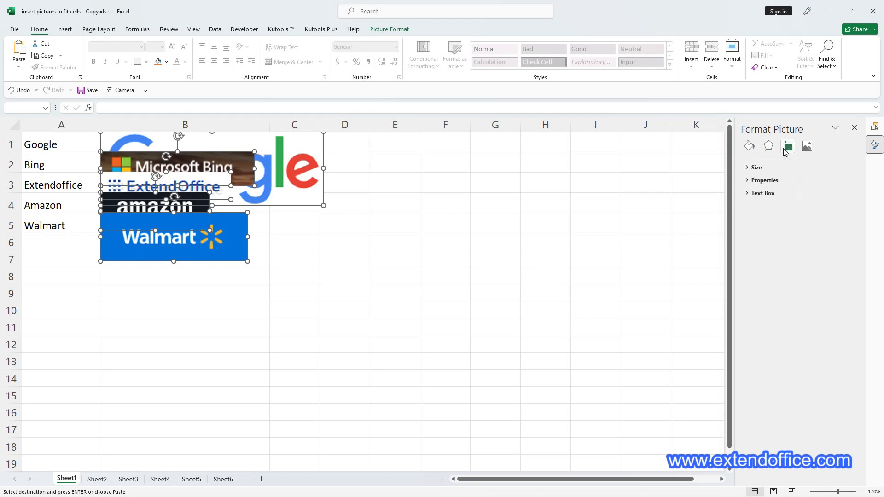
click(756, 167)
text(0.25")
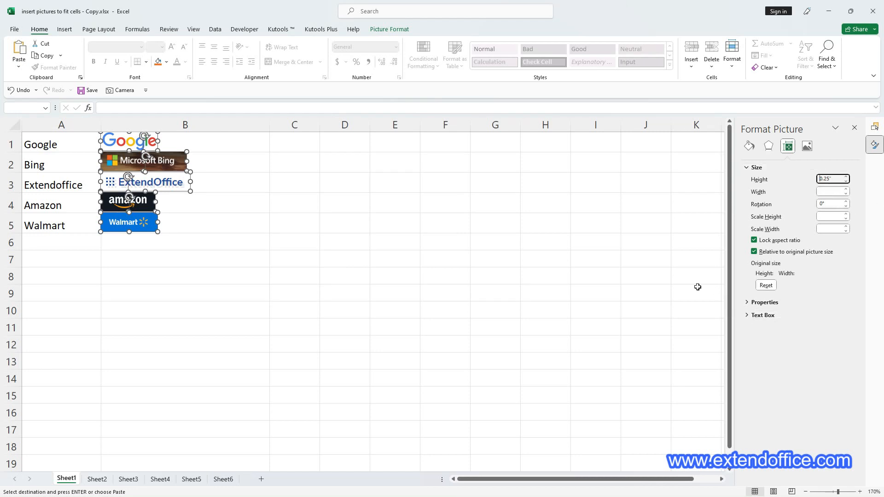
mouse_move(175, 253)
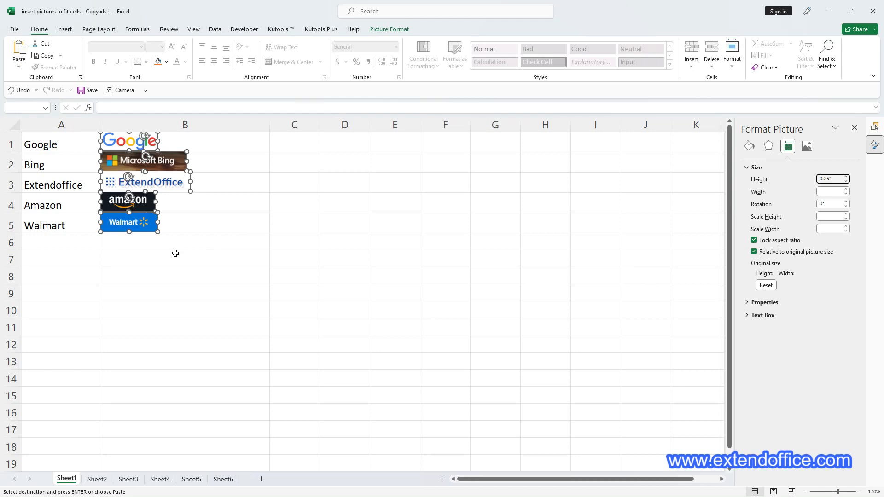
mouse_move(178, 248)
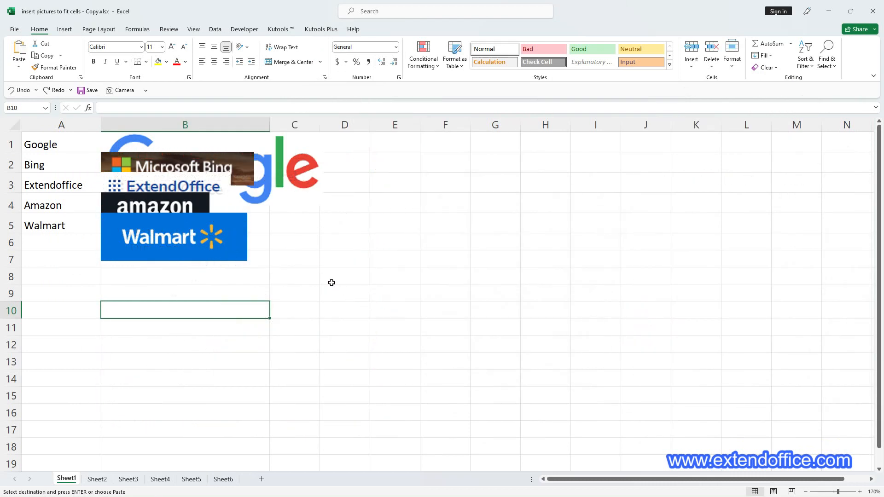
Undo the resize and reselect all five logo pictures
key(ctrl)
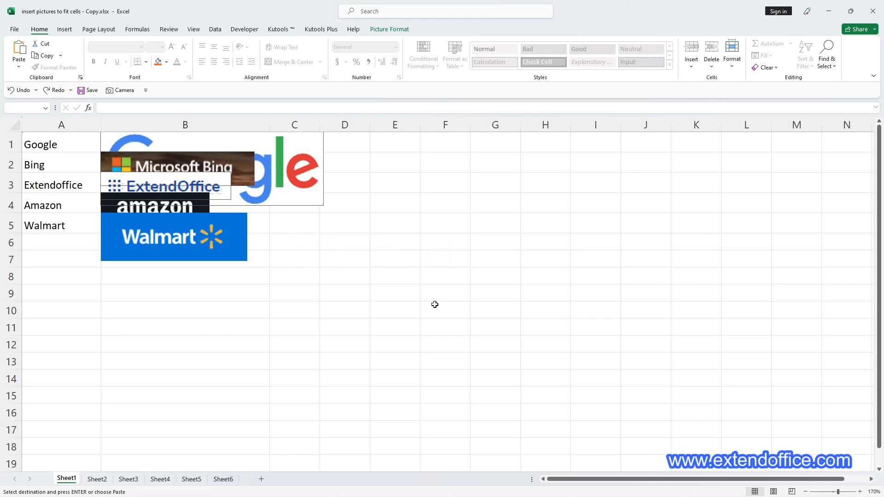
Add a VBA module with the ResizeSelectedPicturesToFitCells macro and run it
click(381, 133)
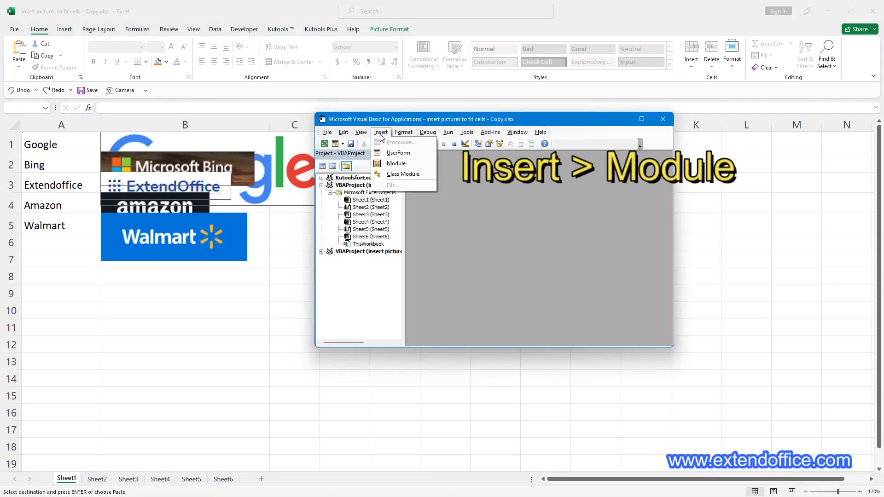
mouse_move(396, 163)
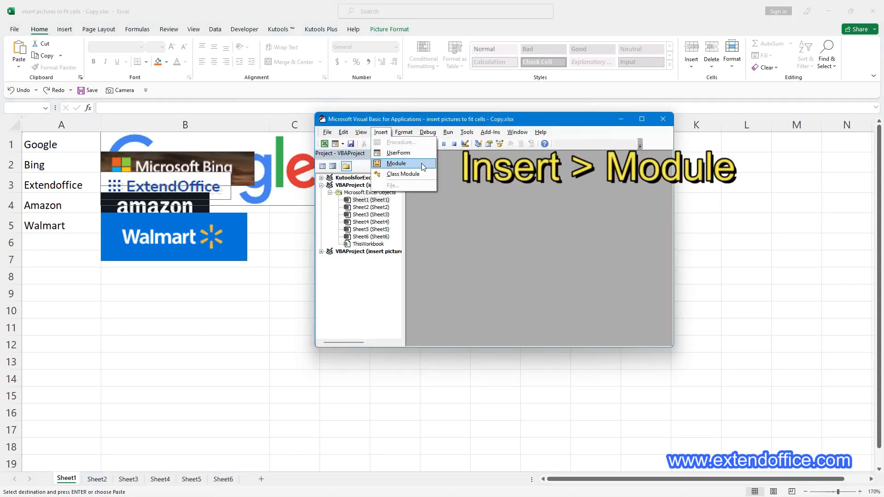
click(396, 163)
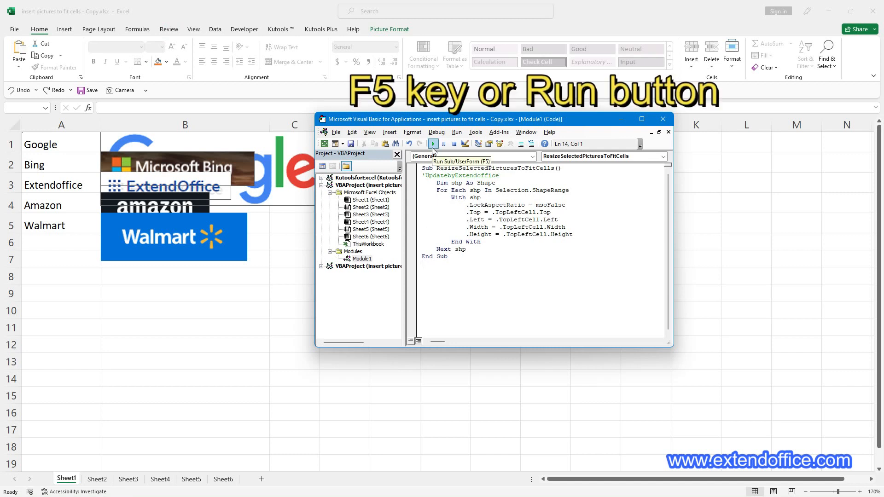
click(433, 143)
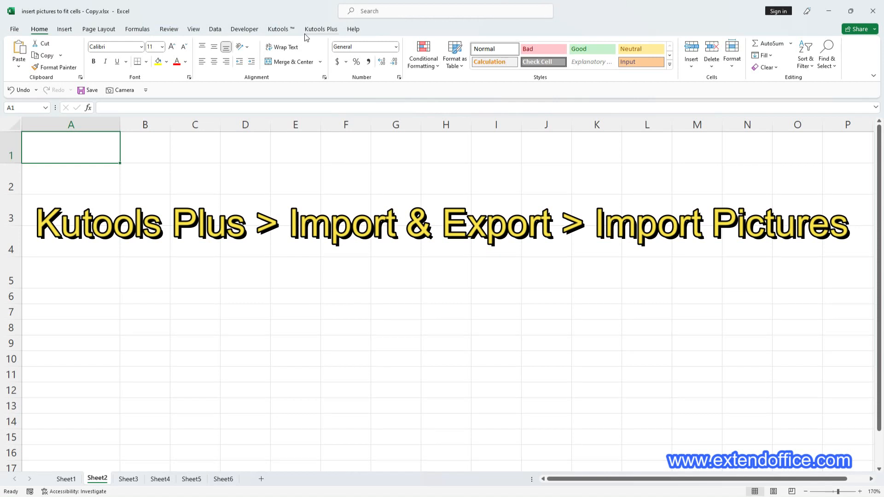
Open Kutools Import Pictures and add the Desktop pictures folder's five logo files
click(320, 29)
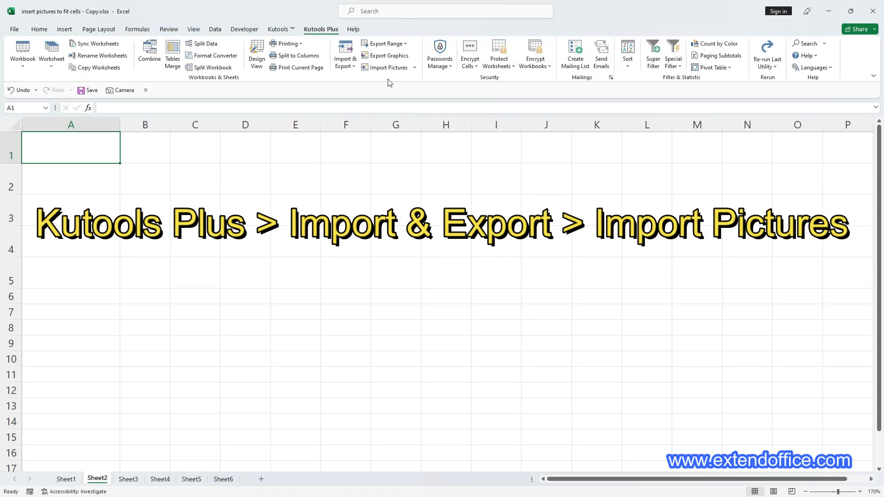
mouse_move(345, 55)
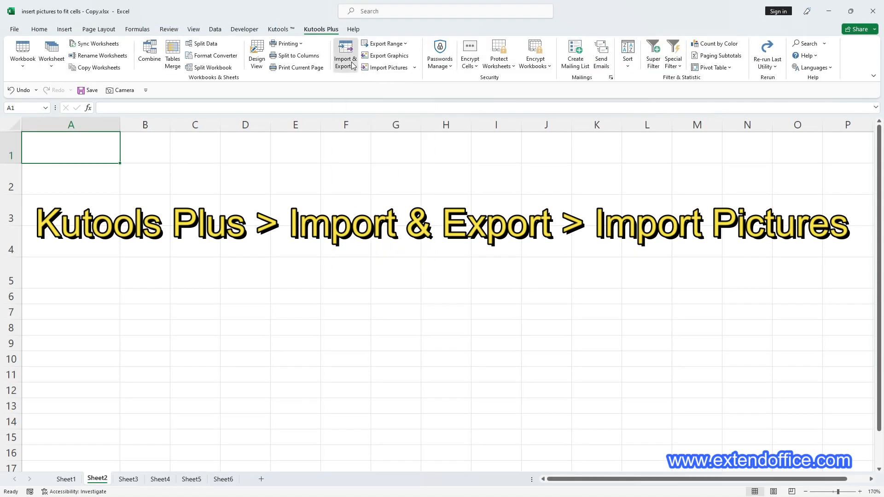
click(345, 55)
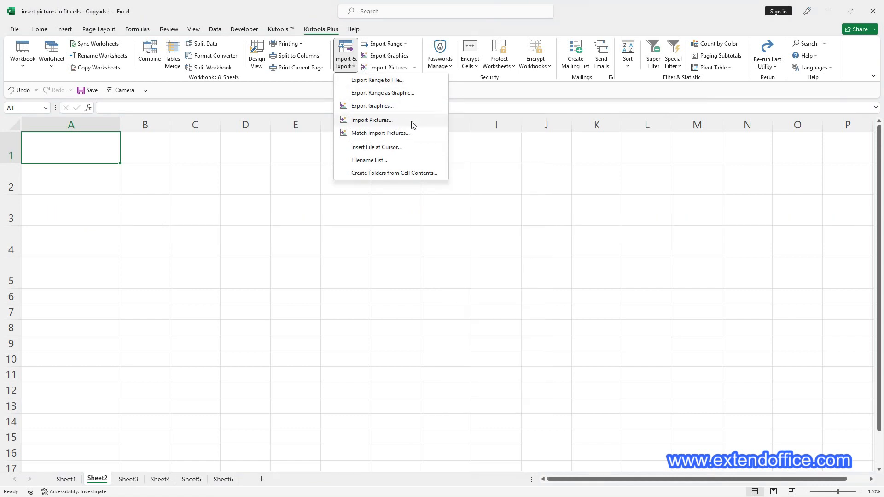
click(372, 120)
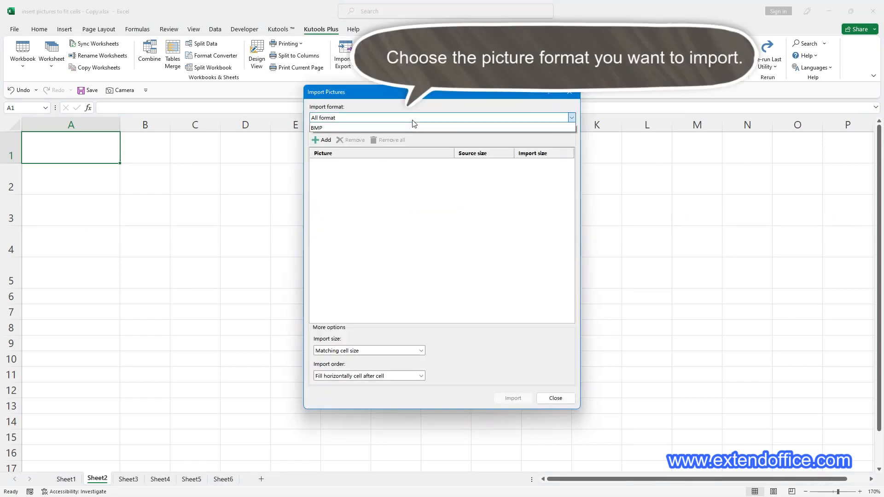
click(571, 118)
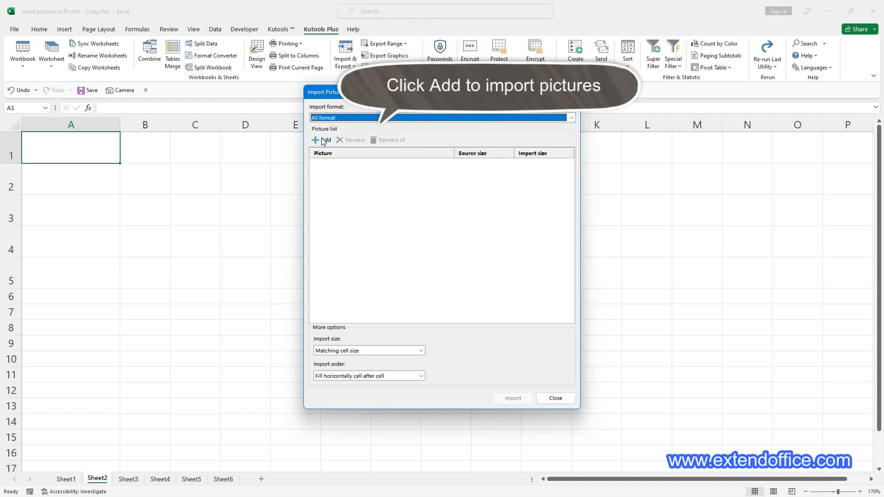
click(322, 140)
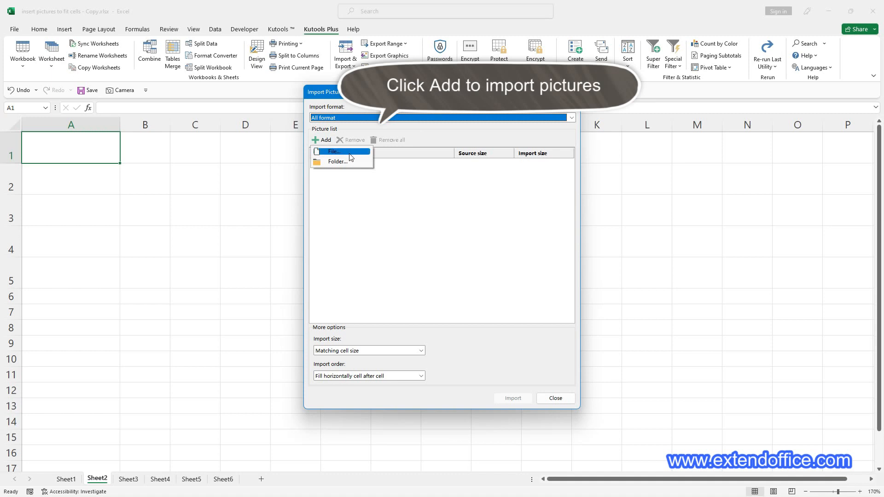
click(338, 162)
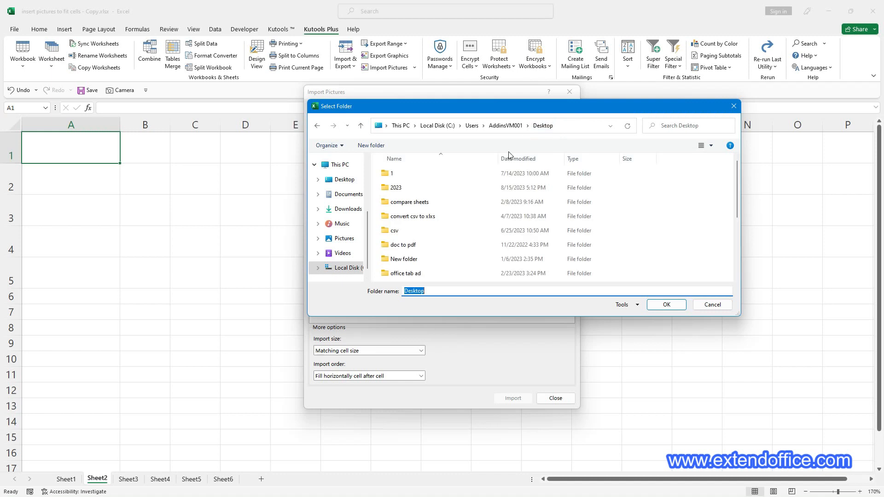
click(400, 218)
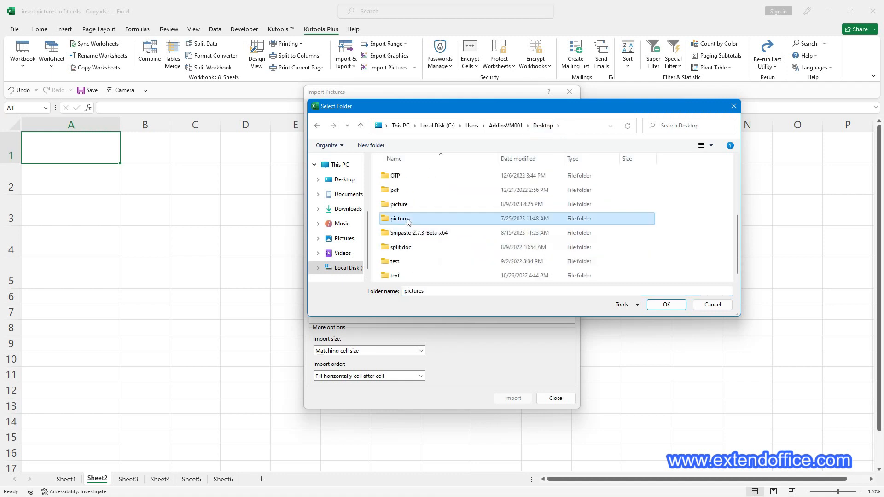
click(666, 304)
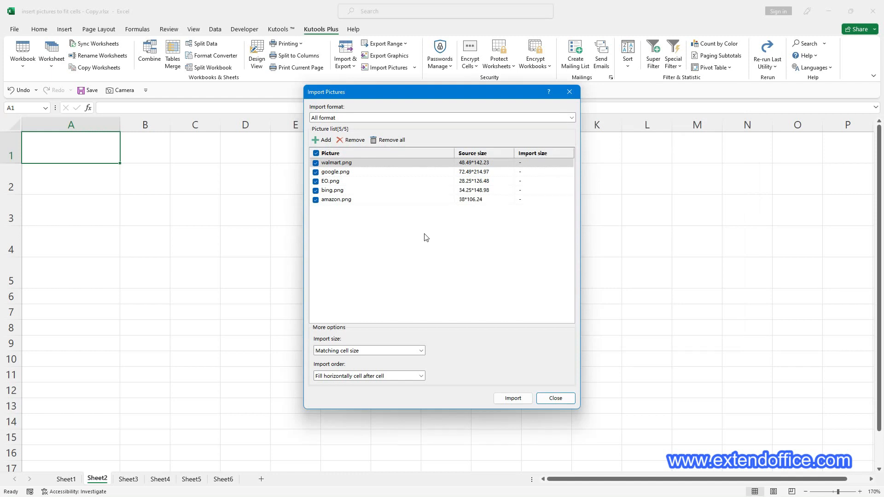
Import the logos at matching cell size, filling vertically cell after cell from $A$1
click(419, 350)
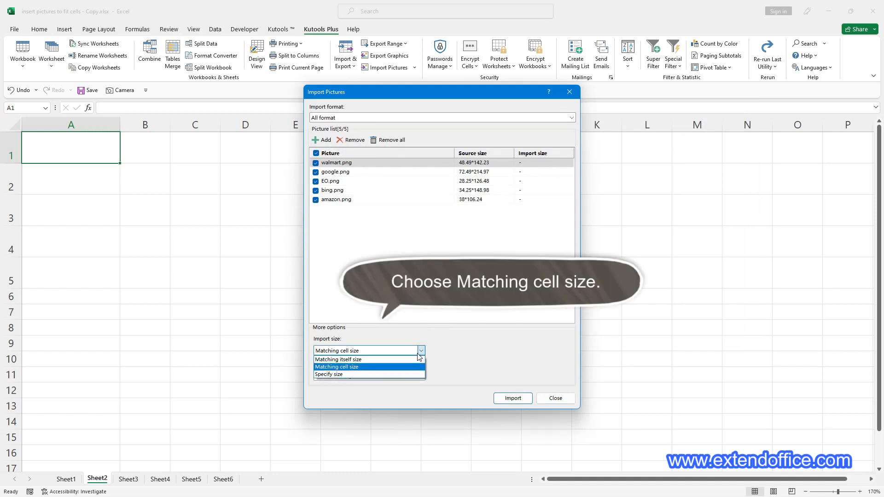
click(336, 367)
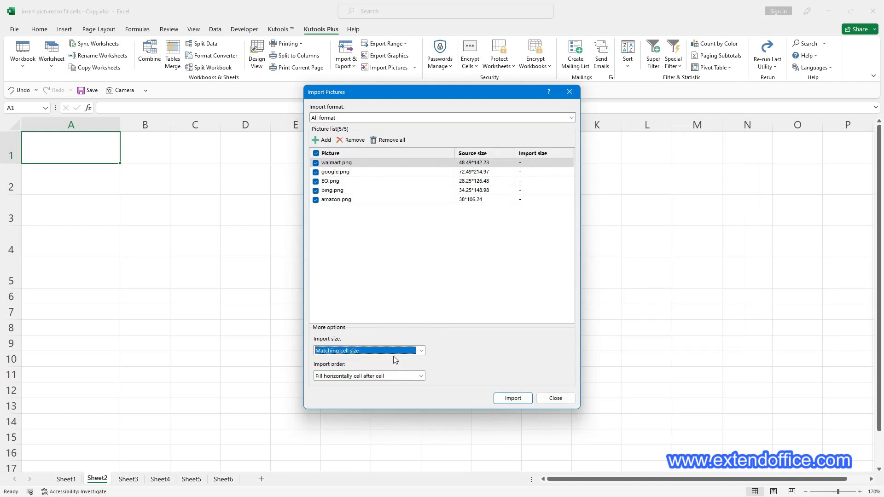
click(421, 376)
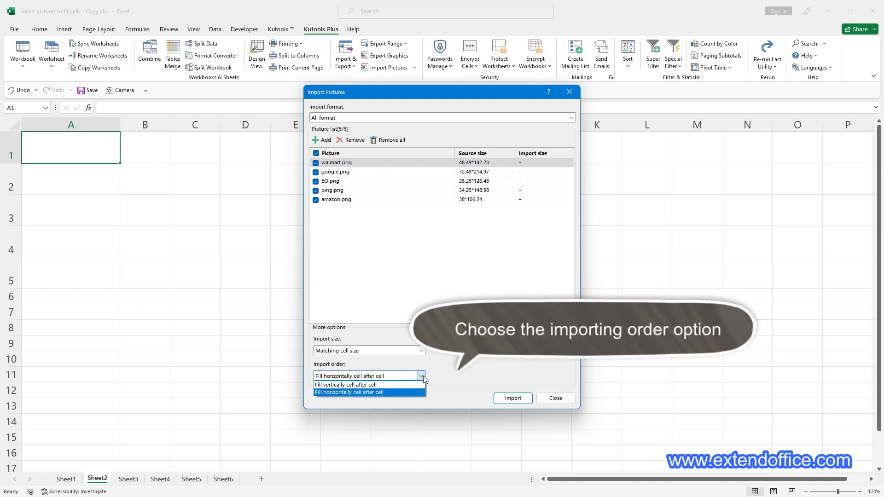
mouse_move(403, 398)
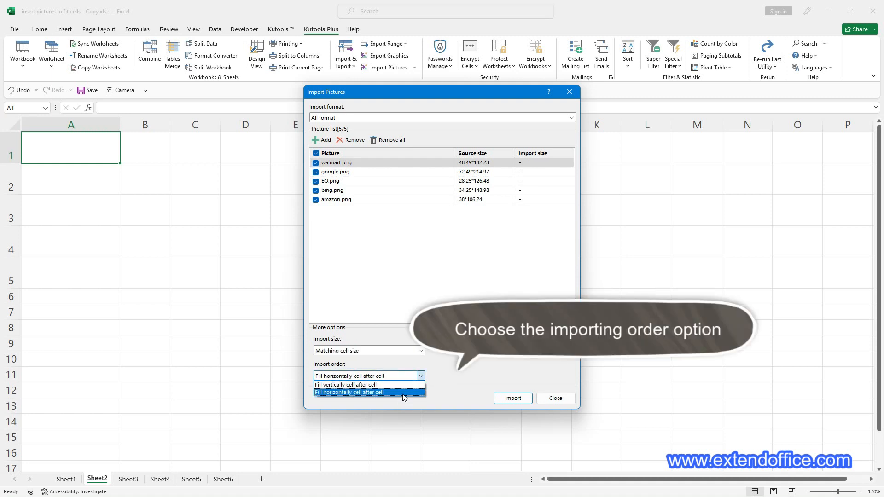
click(346, 385)
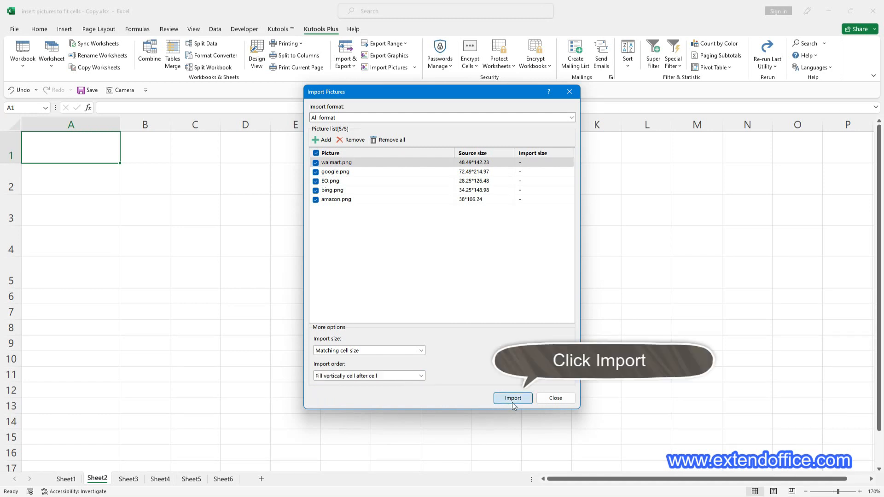
click(512, 398)
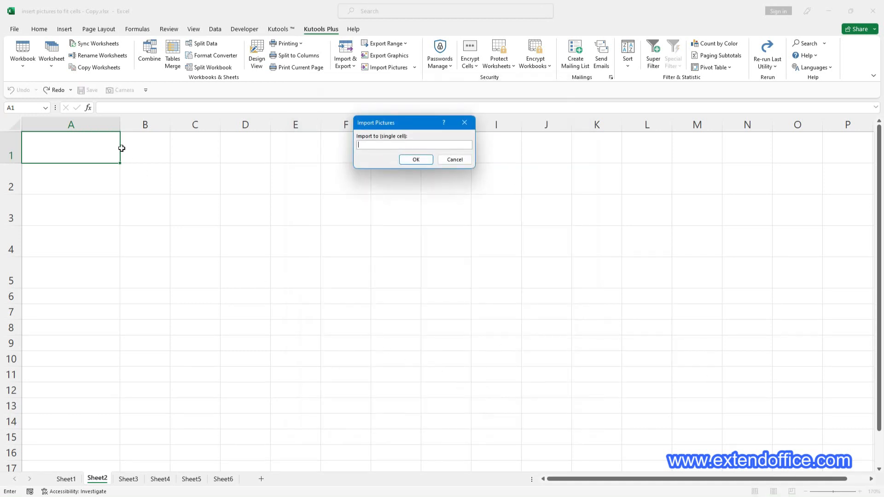
click(71, 148)
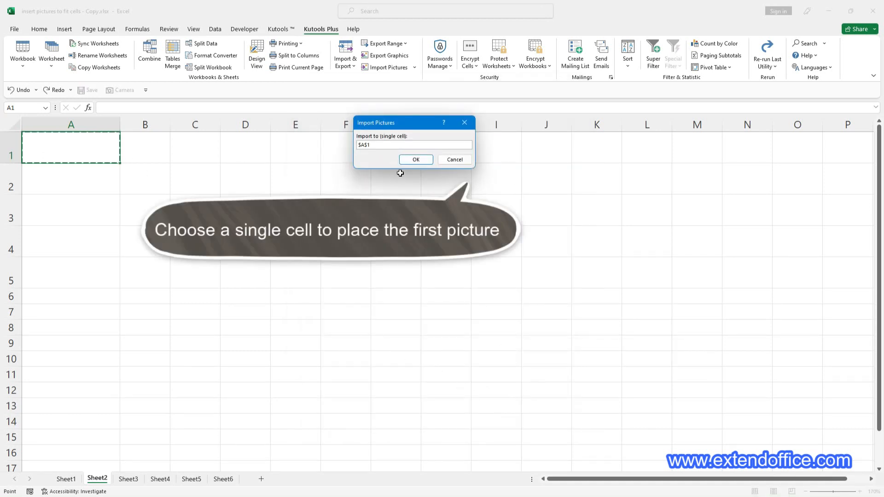
click(416, 159)
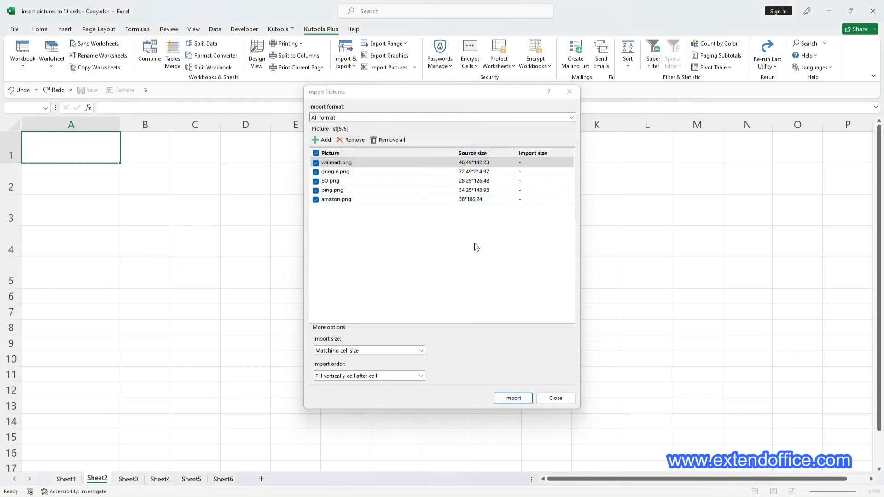
click(512, 398)
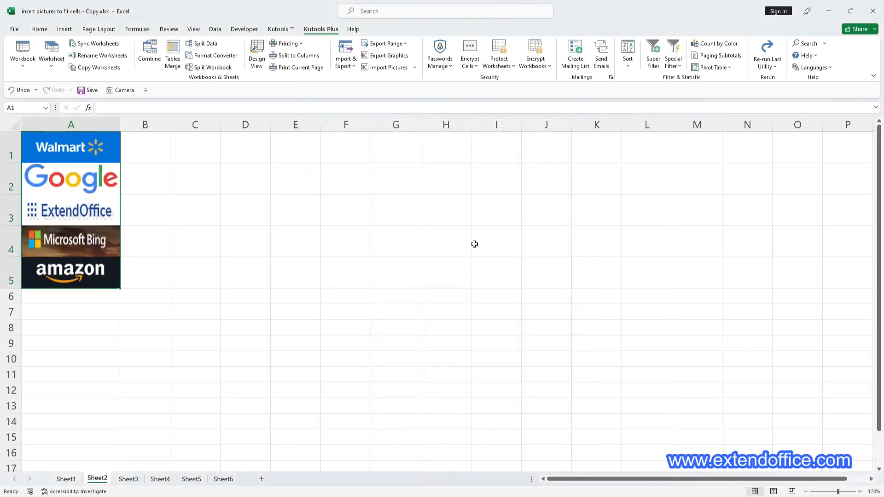
mouse_move(475, 248)
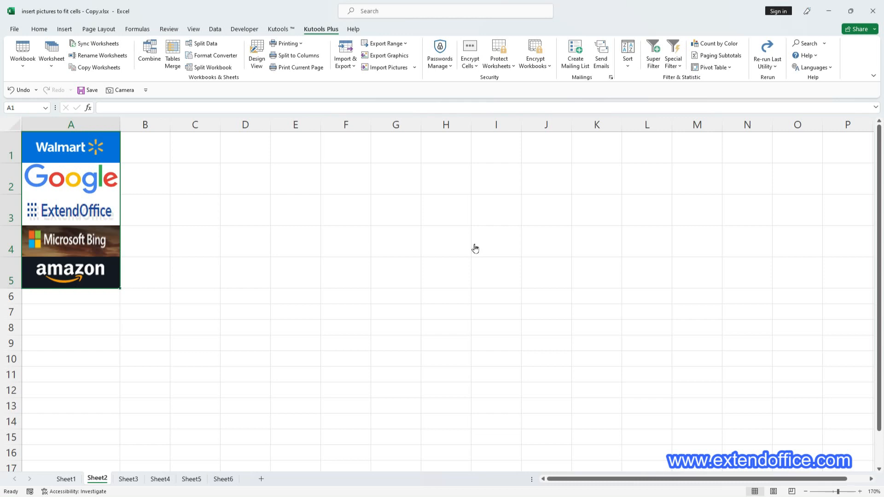
Open the Sheet4 tab showing company names beside their fitted logos
click(387, 55)
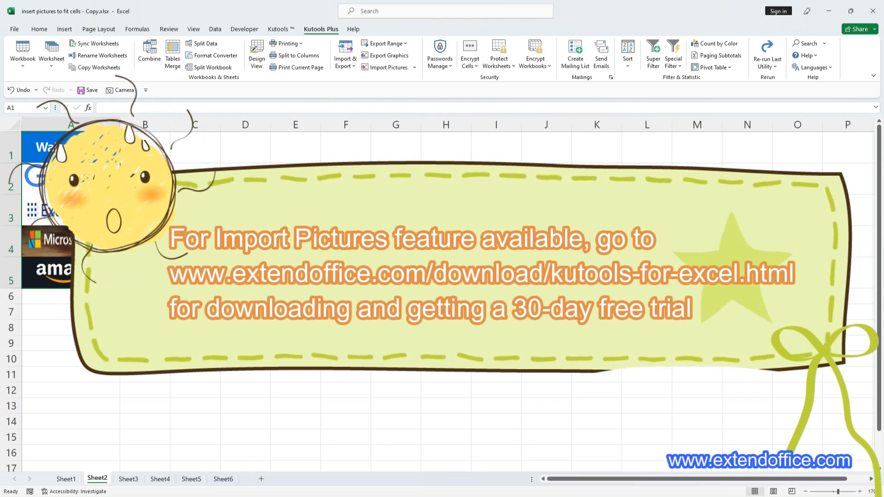
click(160, 479)
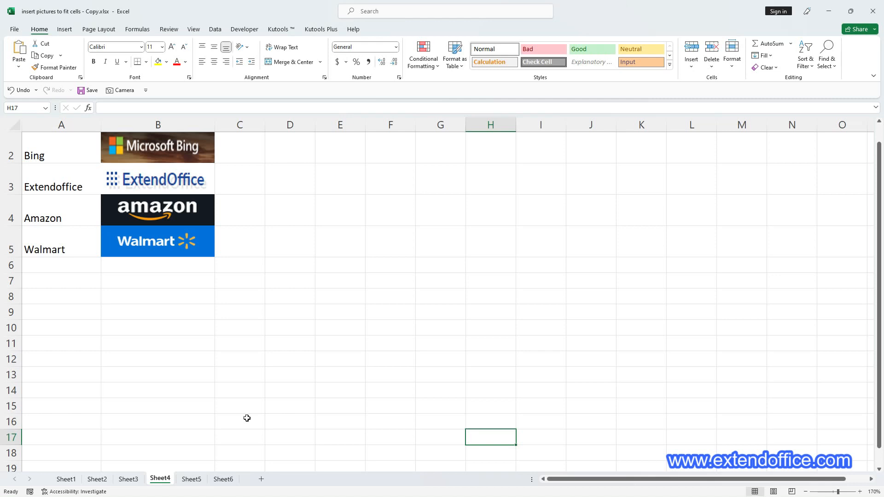
Set the four logo pictures to 'Move and size with cells', then widen column B to 22
key(ctrl)
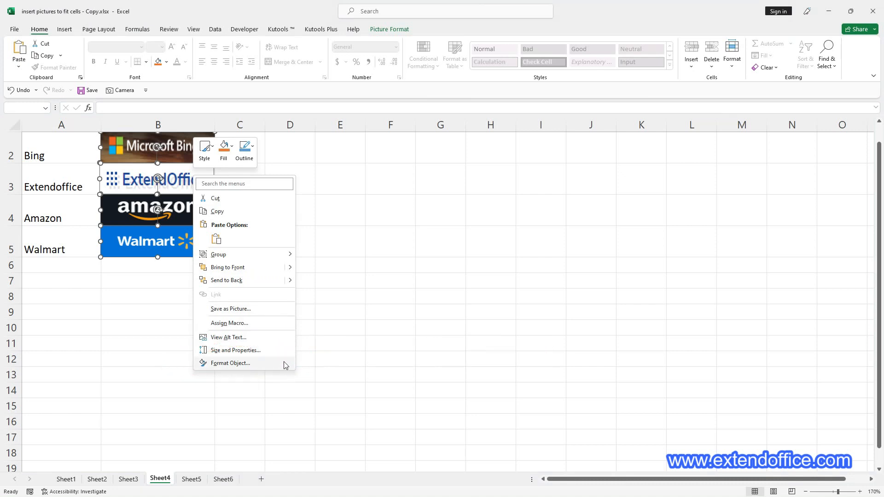
click(230, 363)
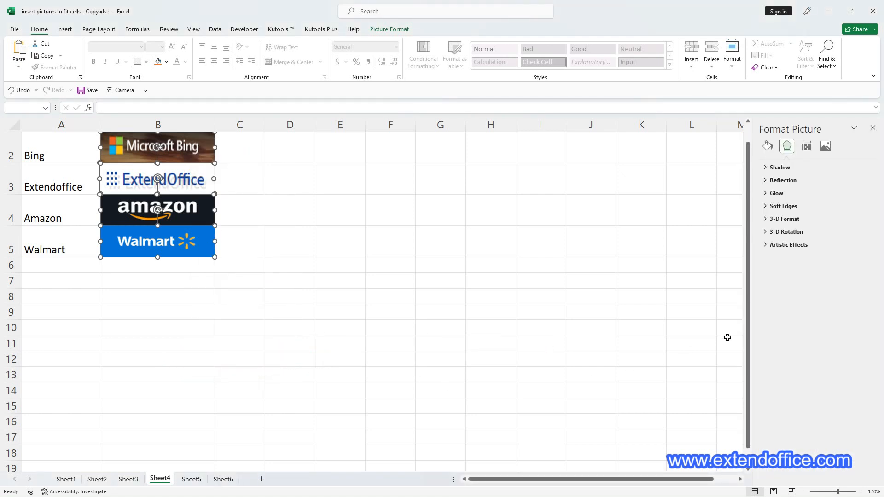
mouse_move(806, 147)
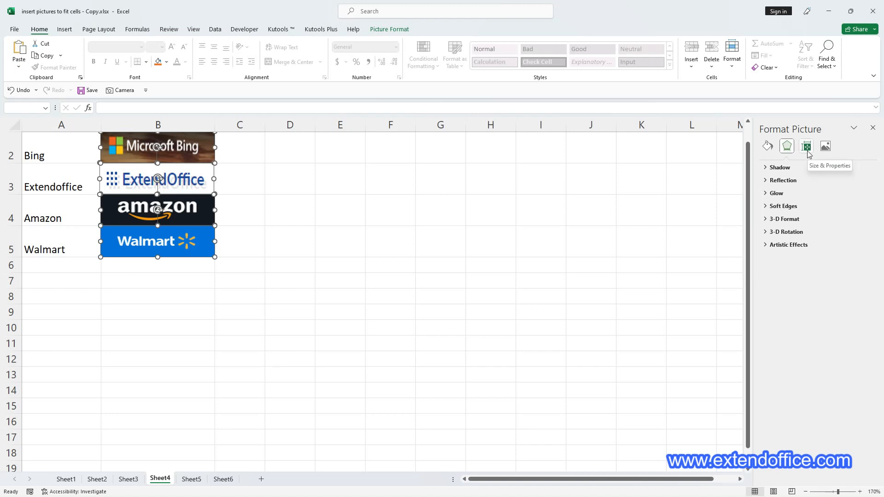
click(806, 146)
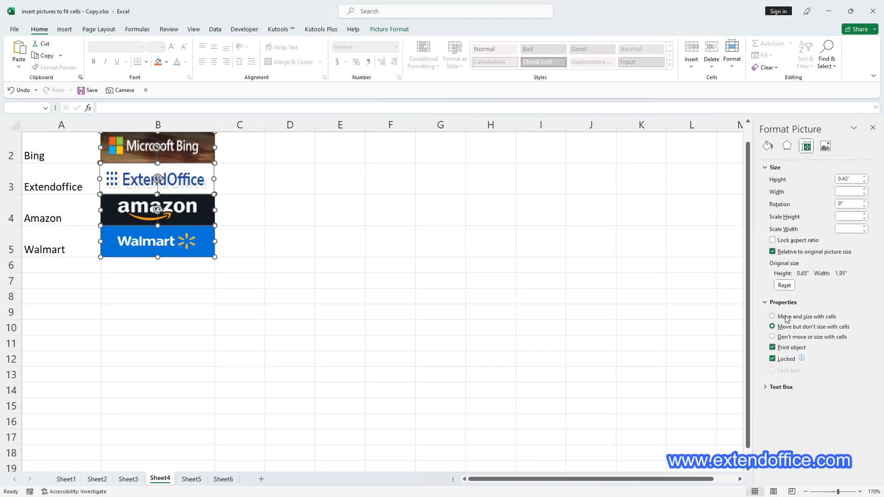
click(773, 317)
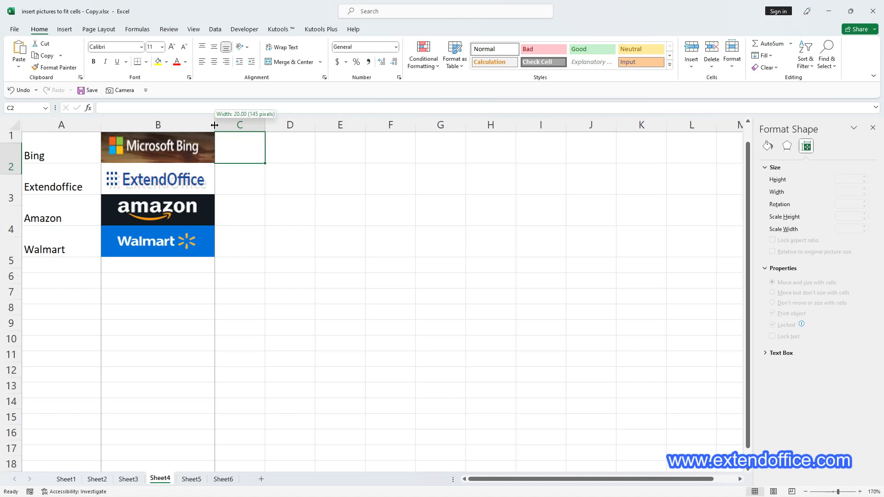
drag(214, 125, 226, 125)
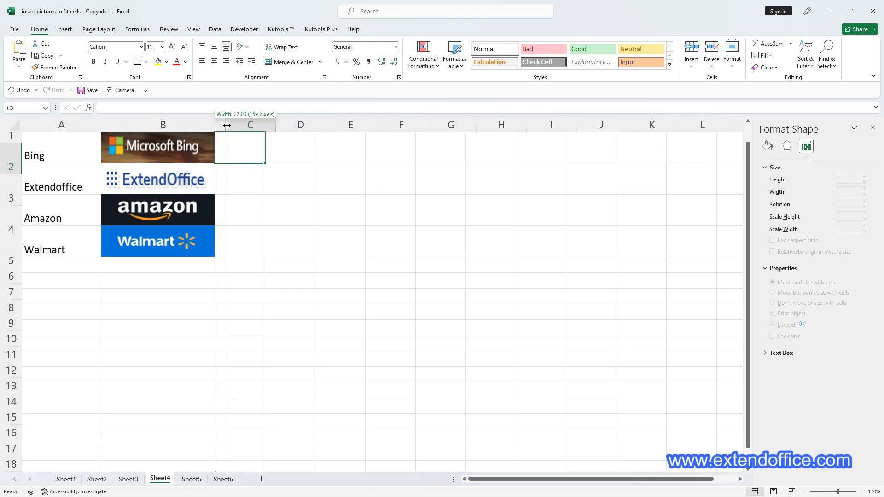